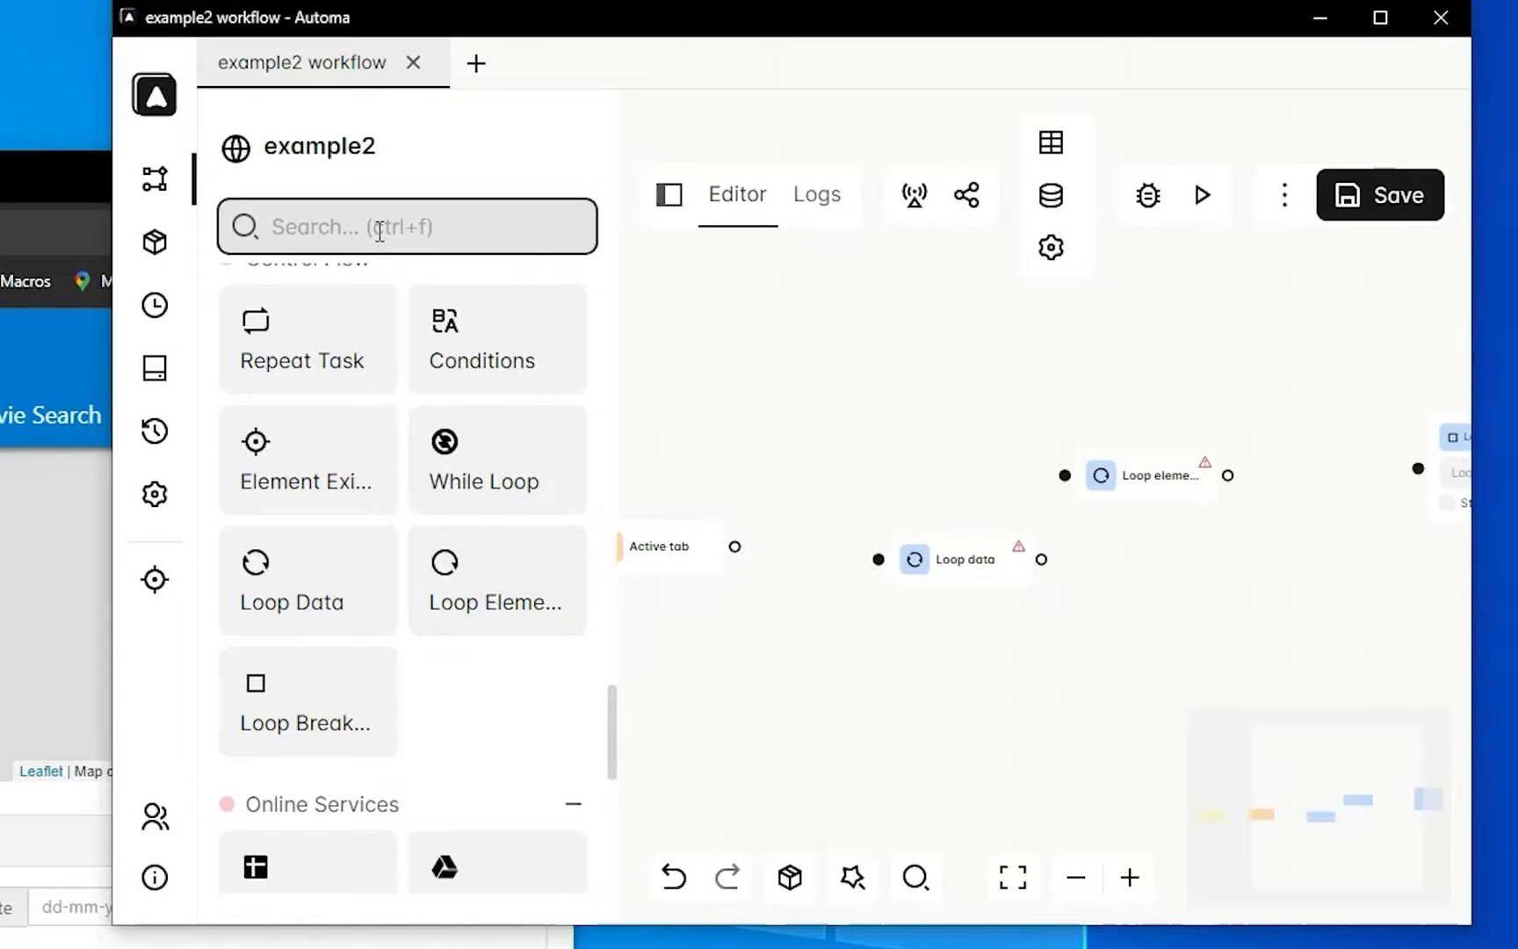
Add a JavaScript Code block to the example2 workflow canvas.
{"action": "type", "text": "ja"}
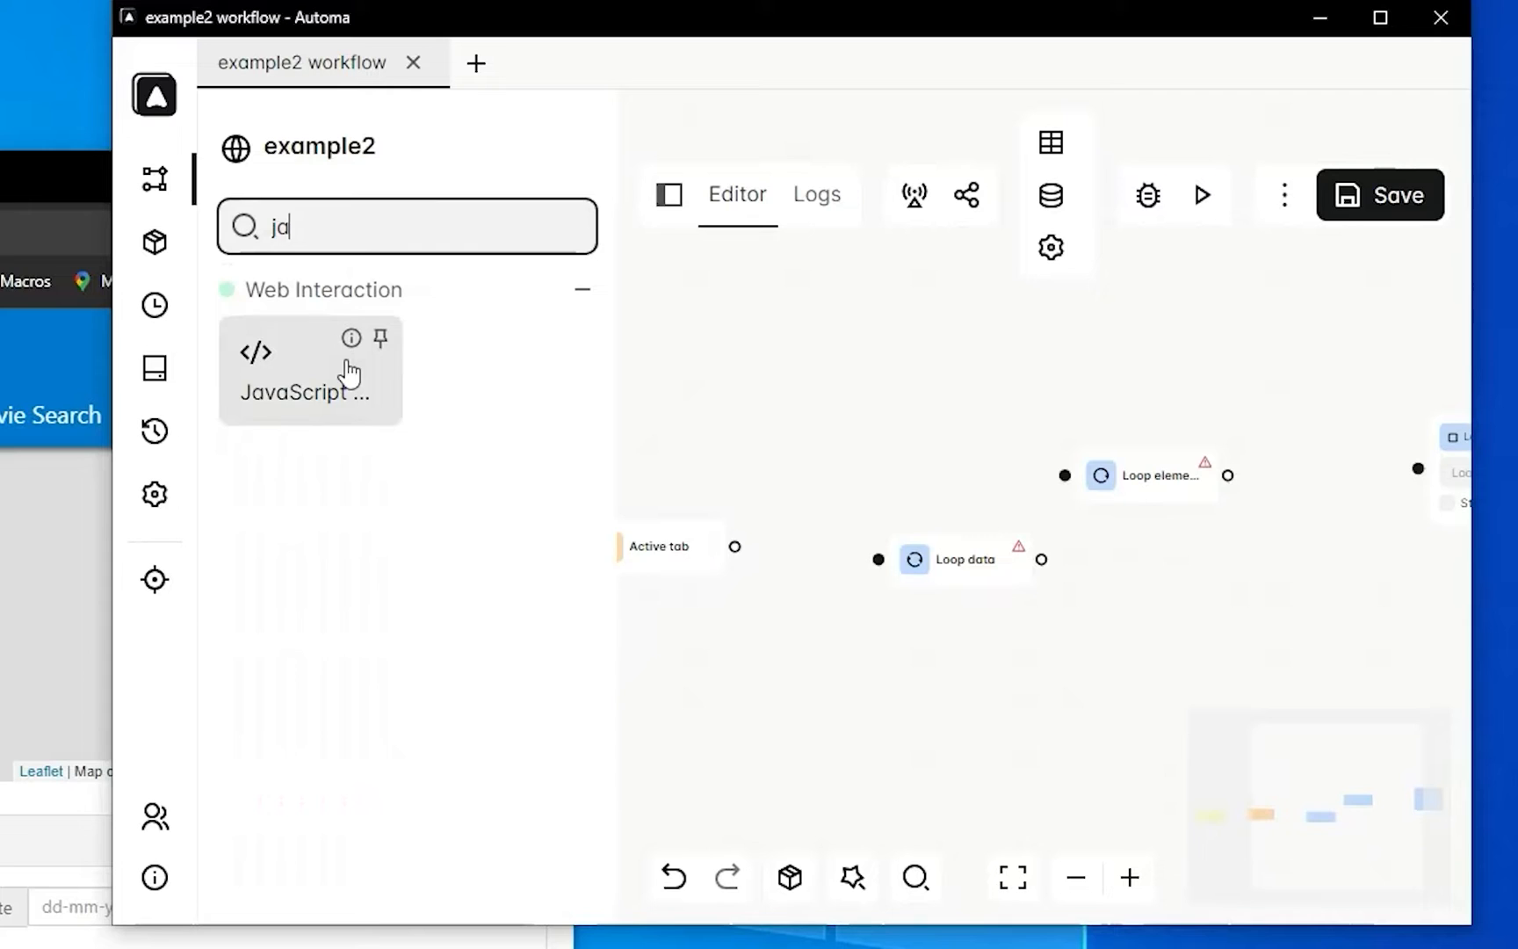
{"action": "left_click_drag", "start_coordinate": [310, 371], "coordinate": [840, 567]}
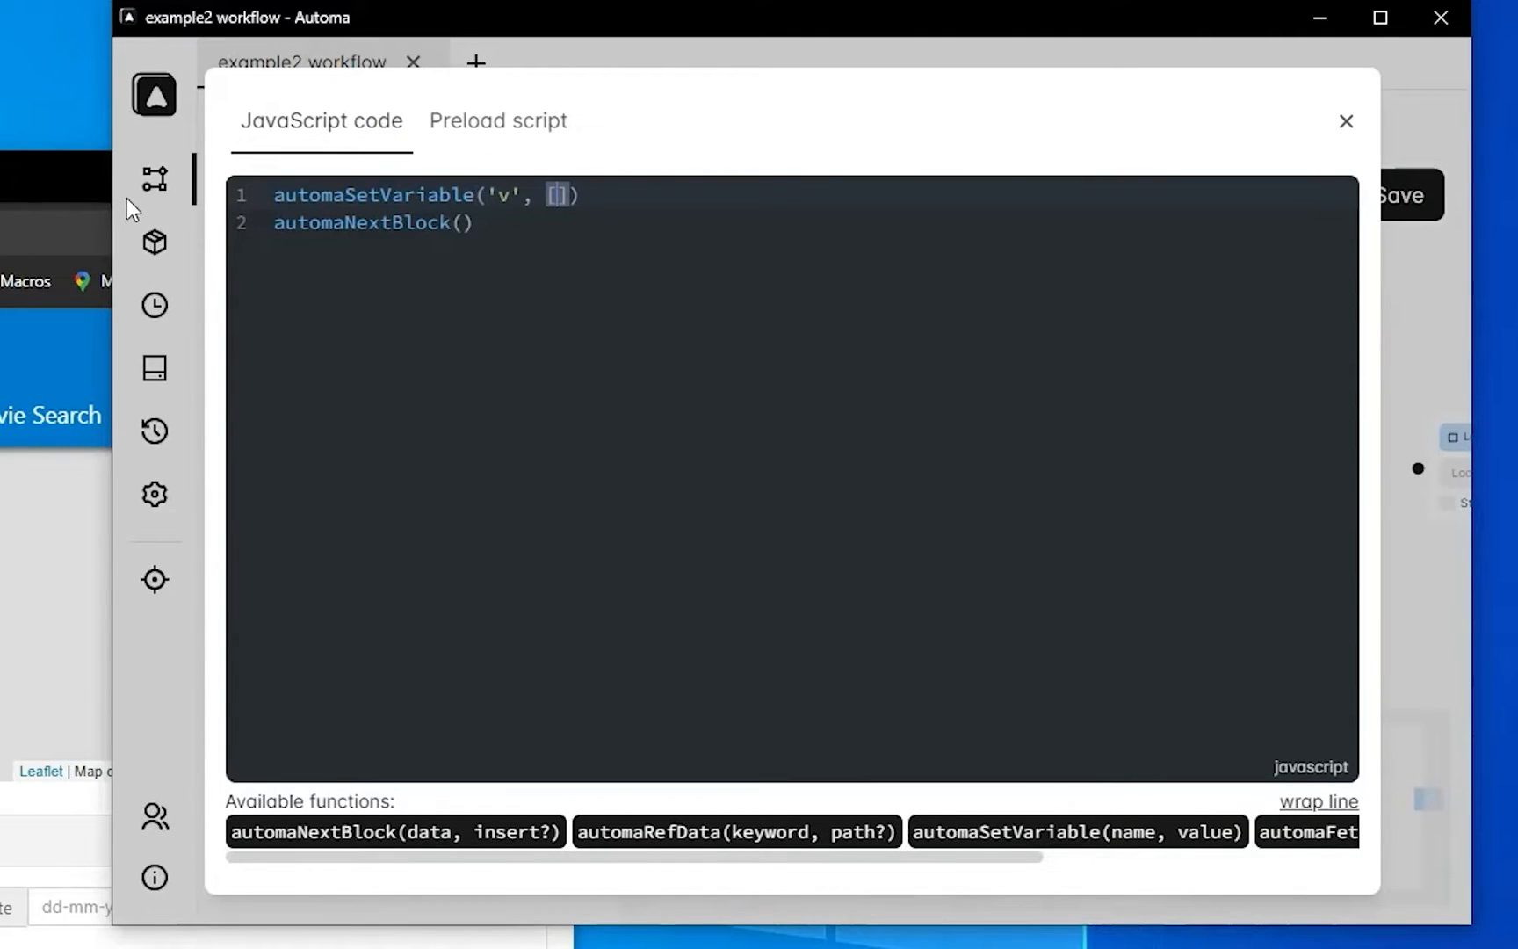
Set variable v to the array [2,4,6,8,10] in the JavaScript block and close the editor.
{"action": "type", "text": "2,4,6,"}
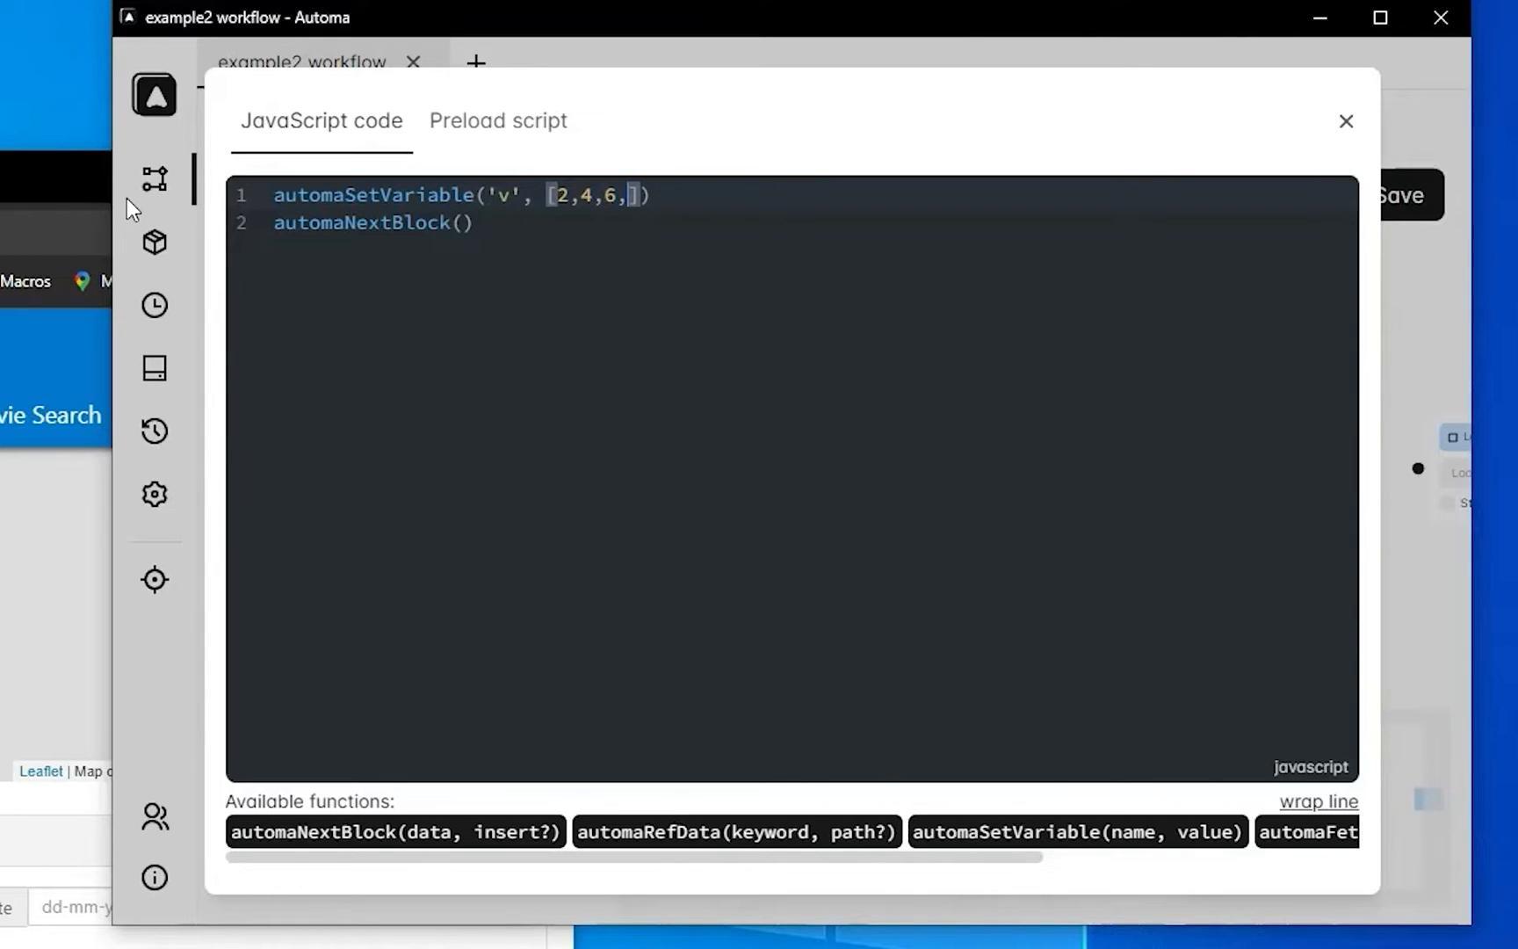
{"action": "type", "text": "8,10"}
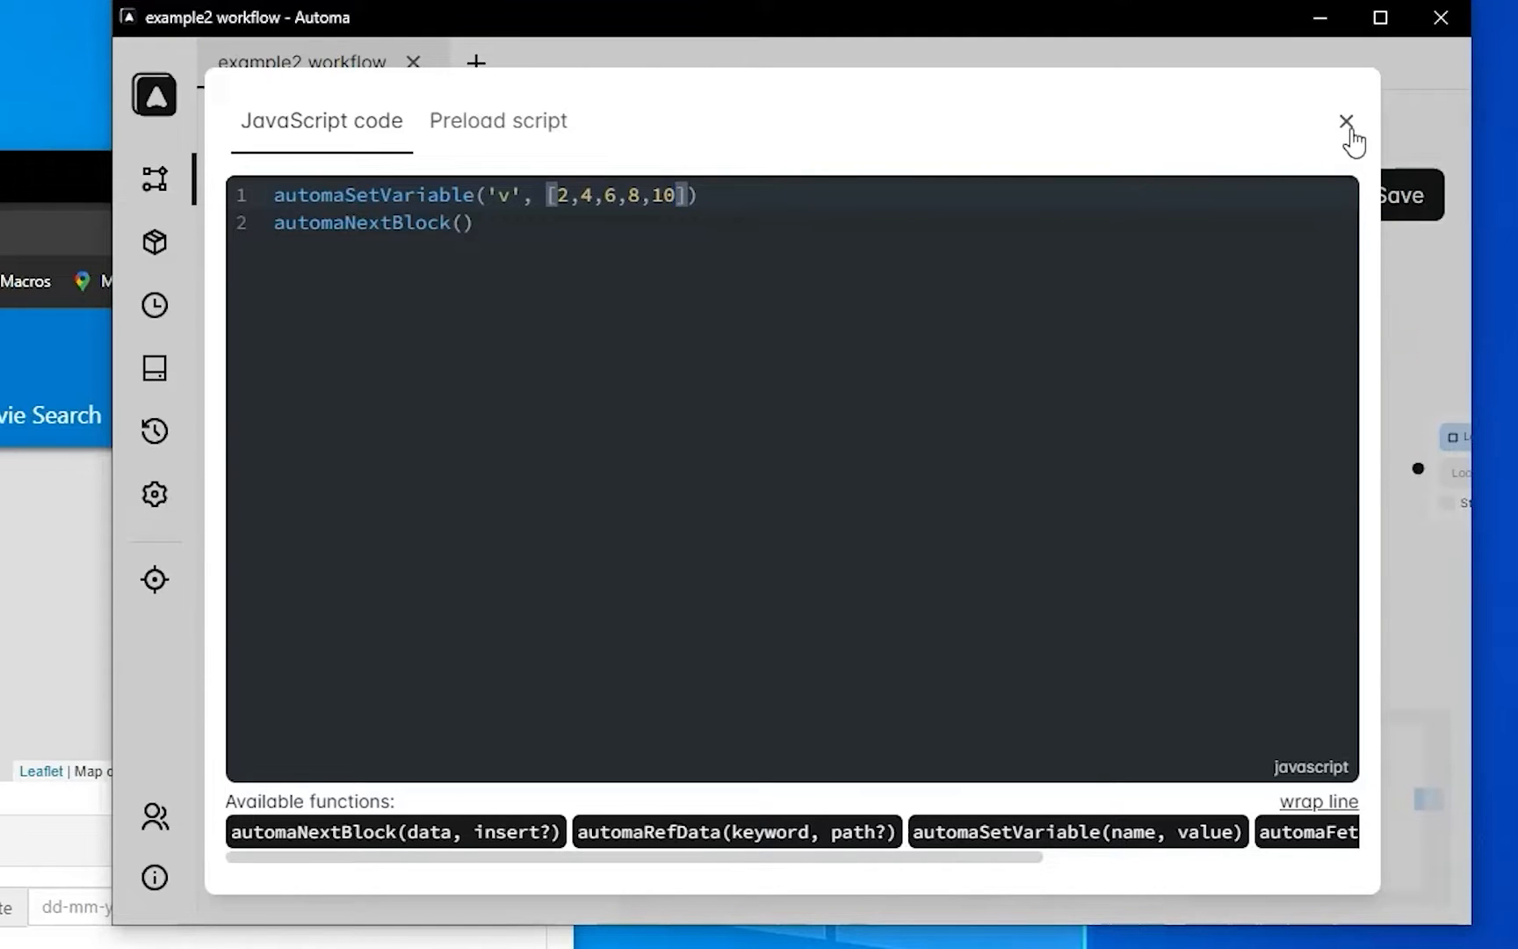
{"action": "left_click", "coordinate": [1344, 121]}
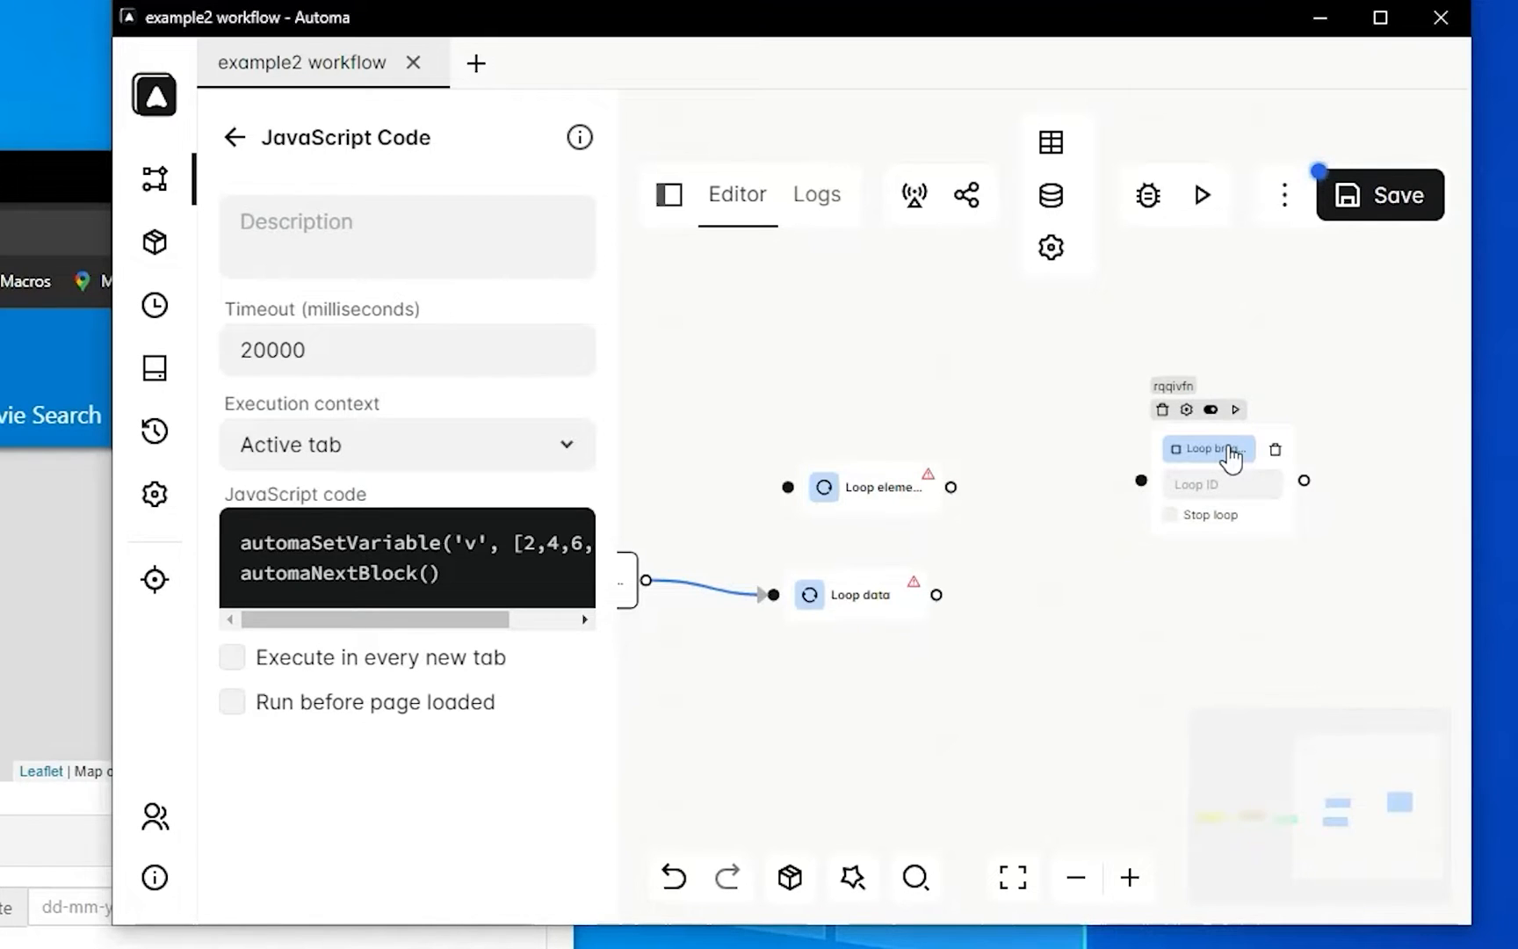
Copy Loop data's ID AXIjWM into Loop break, then search 'ja' for another JavaScript block.
{"action": "left_click", "coordinate": [856, 594]}
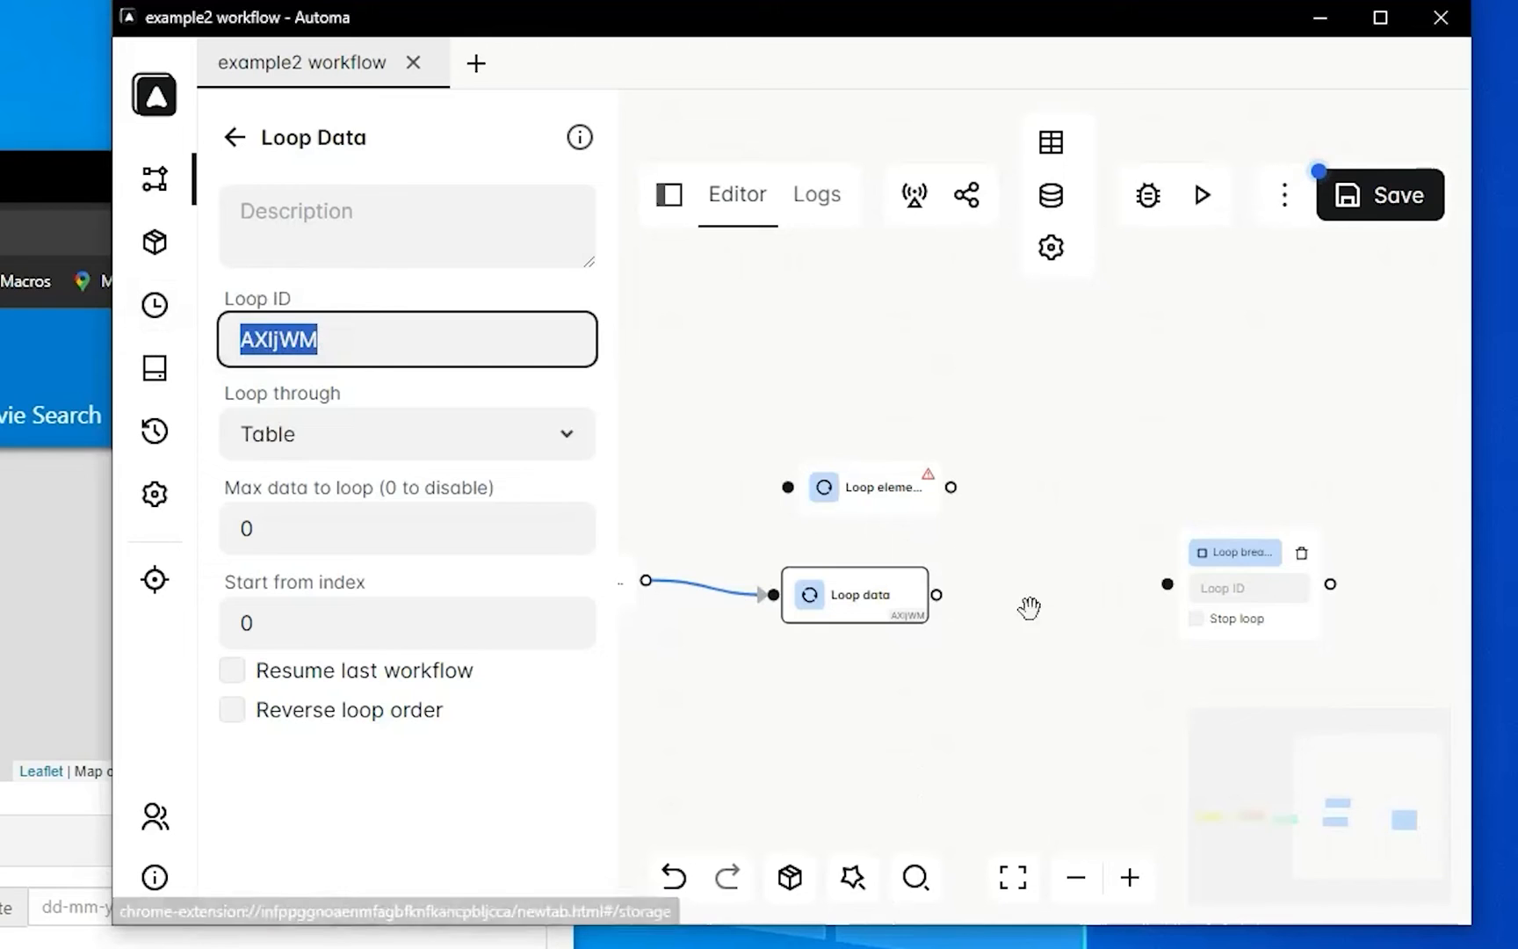
{"action": "left_click", "coordinate": [235, 137]}
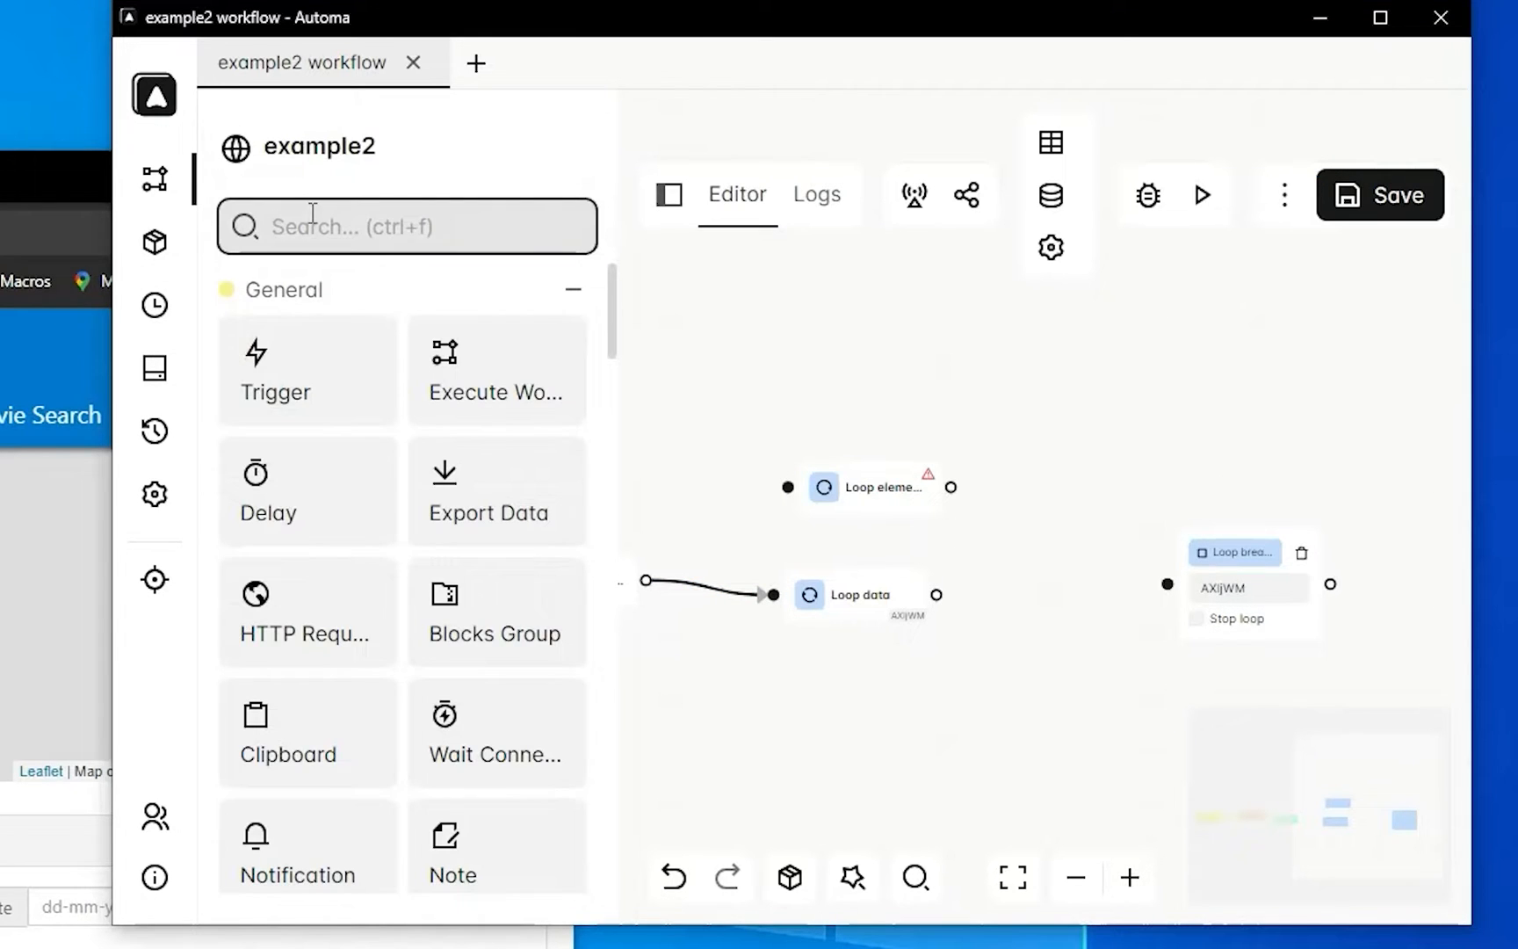
{"action": "type", "text": "ja"}
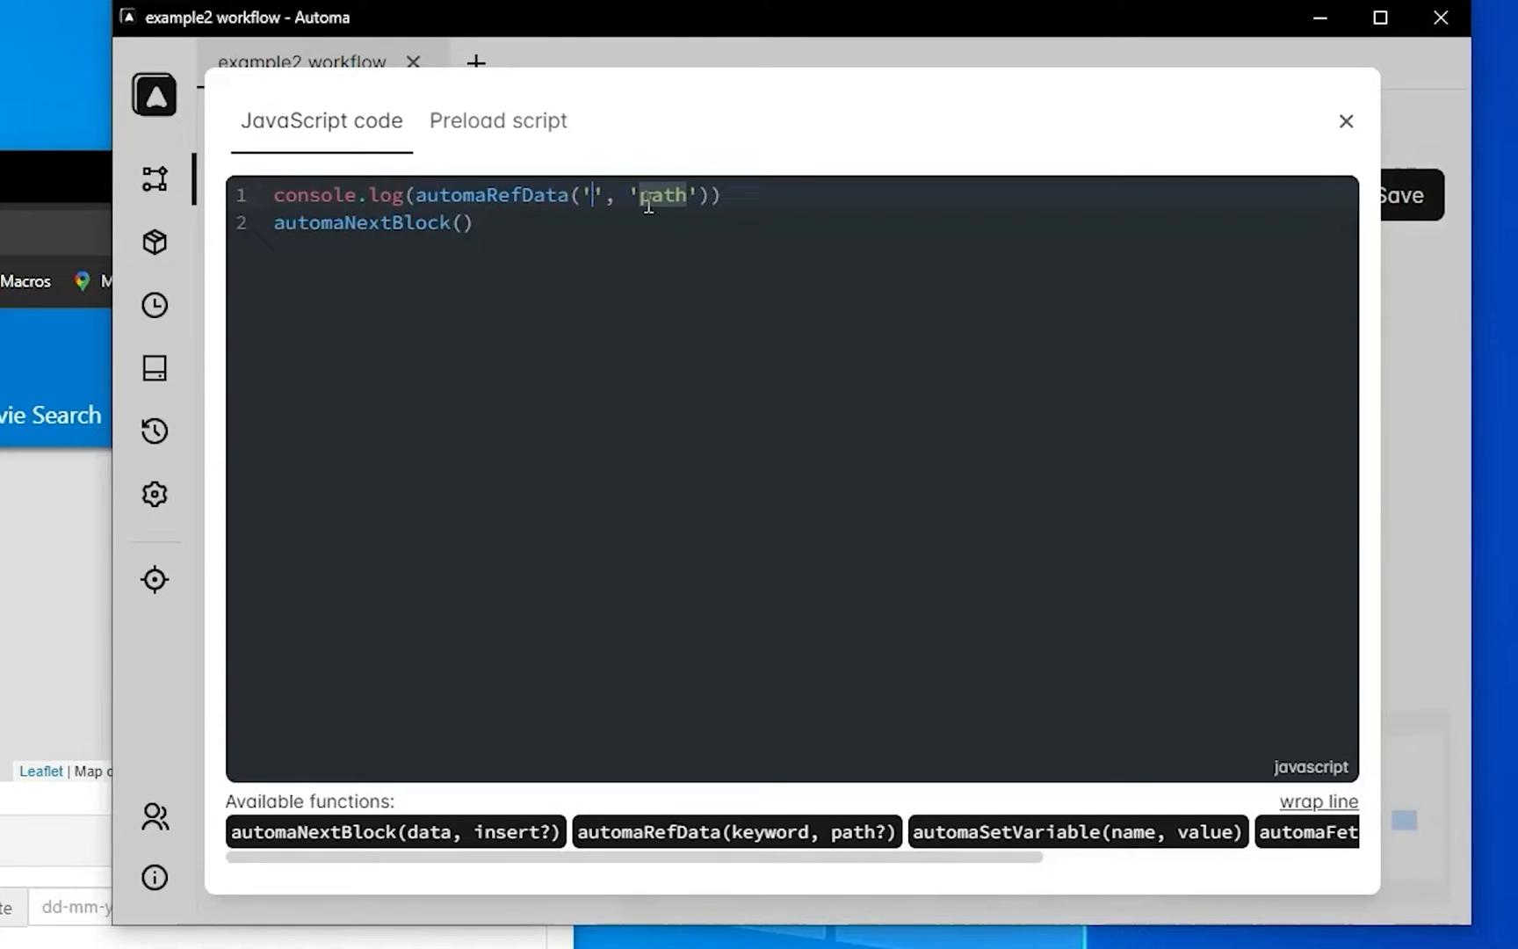
Write console.log(automaRefData('loopData','AXIjWM').data) in the second JavaScript block.
{"action": "type", "text": "loopData"}
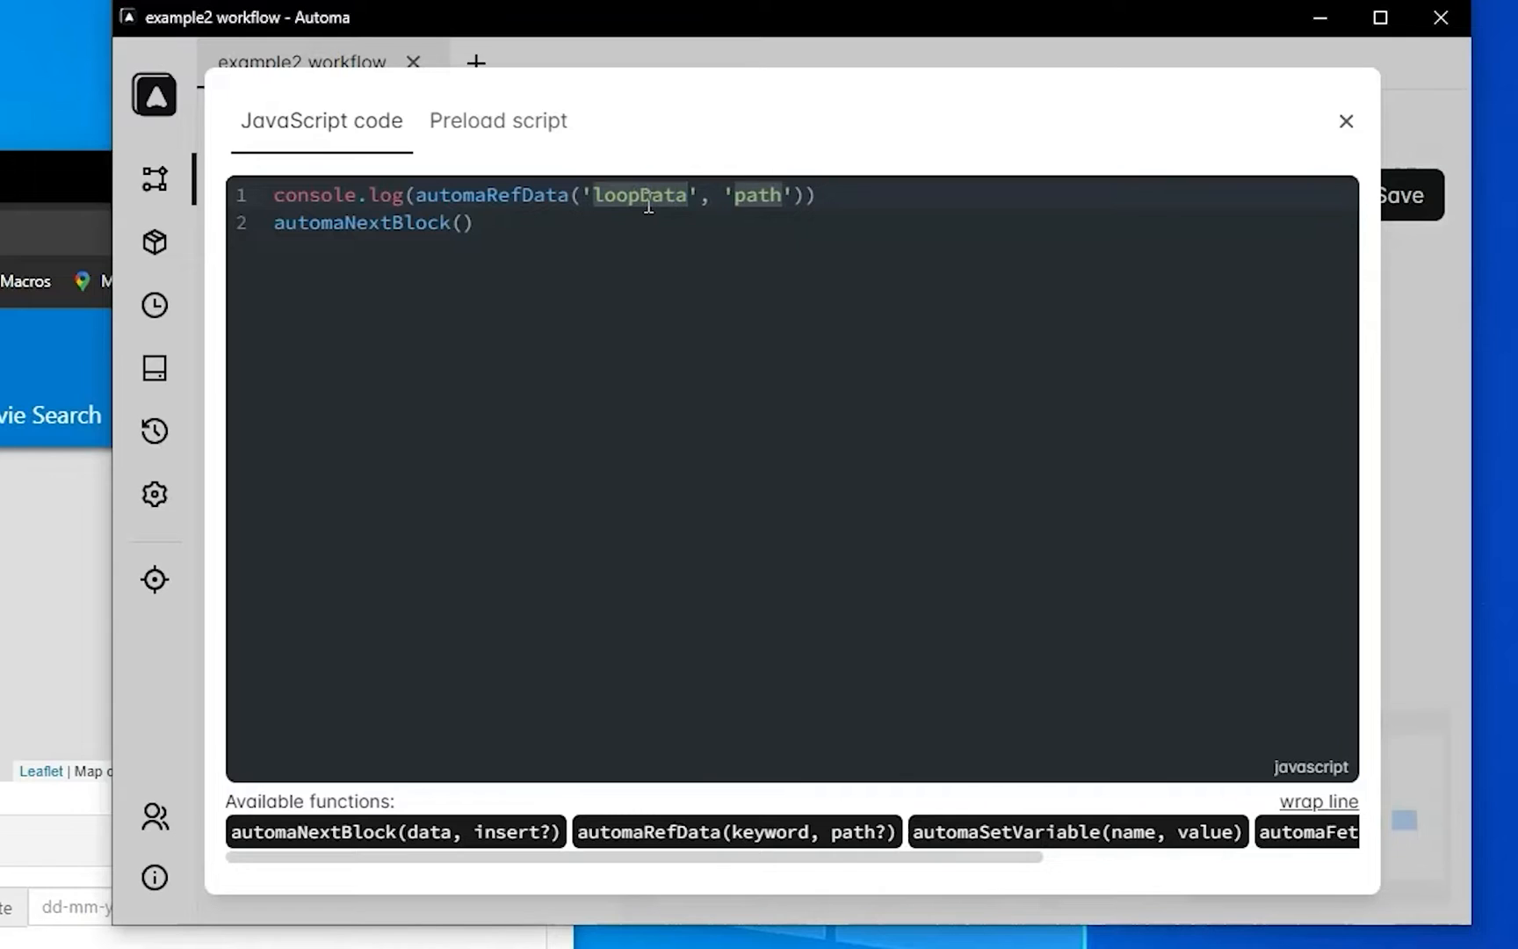
{"action": "key", "text": "Backspace"}
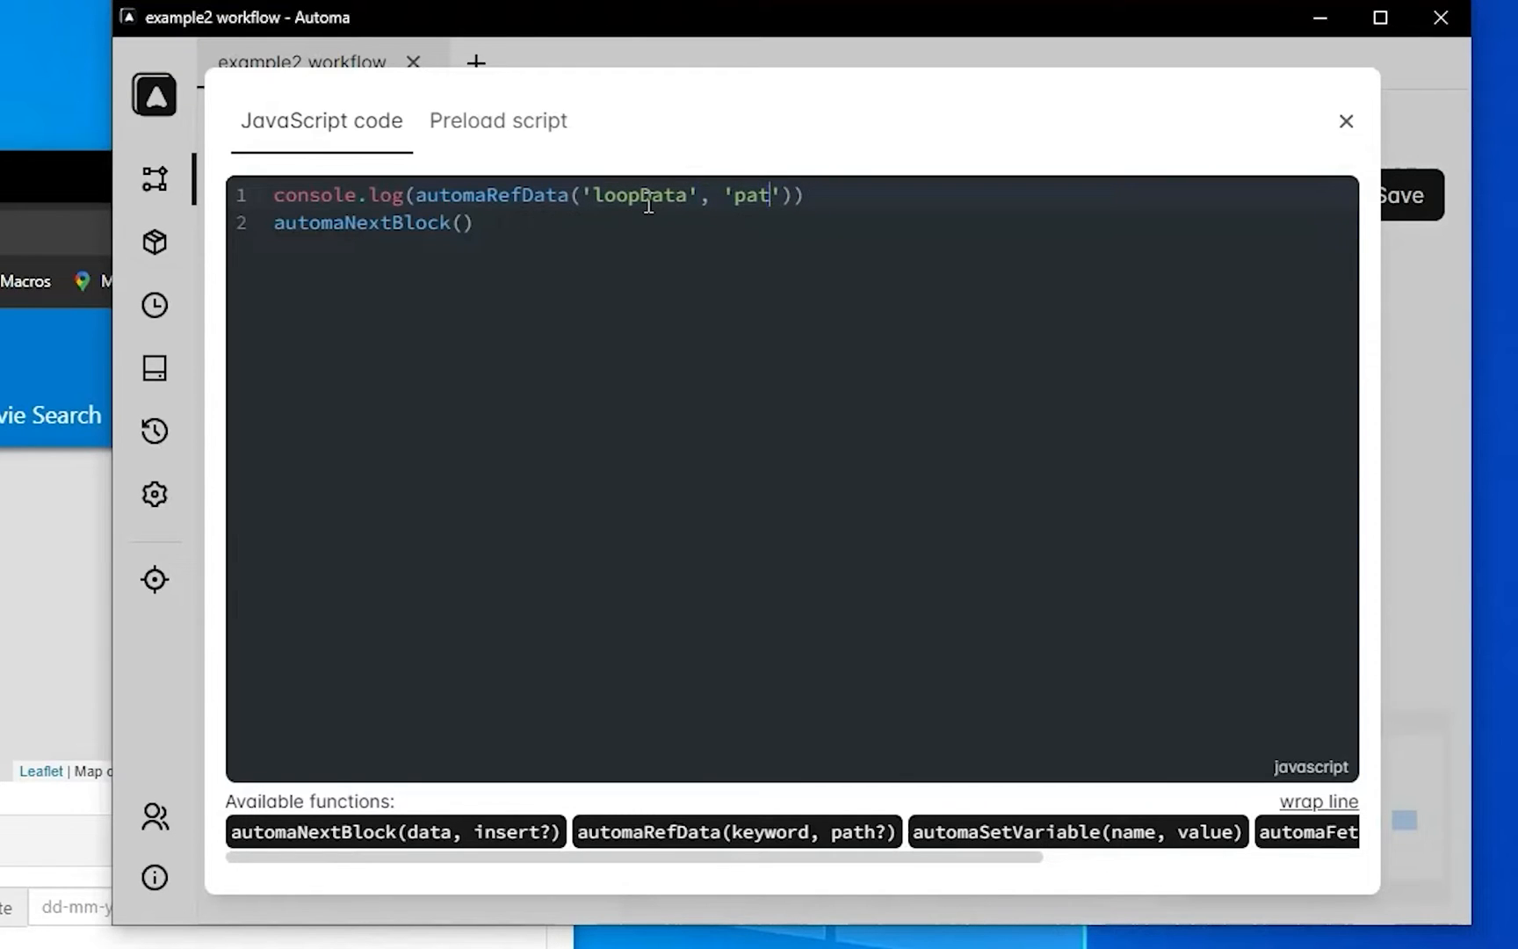
{"action": "type", "text": "AXIjWM"}
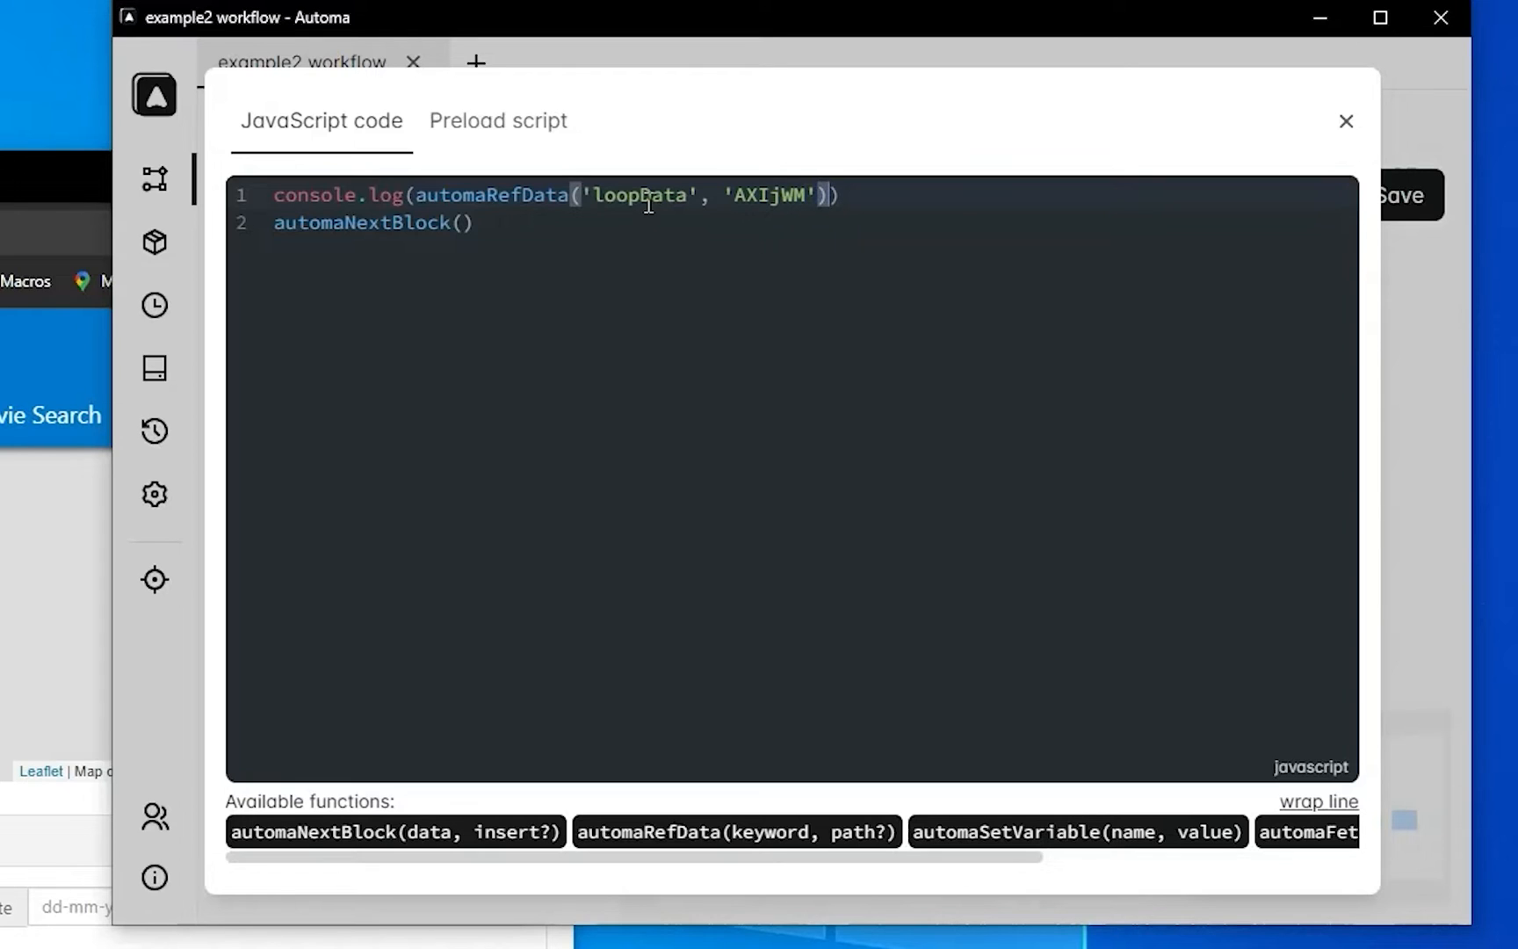
{"action": "type", "text": "."}
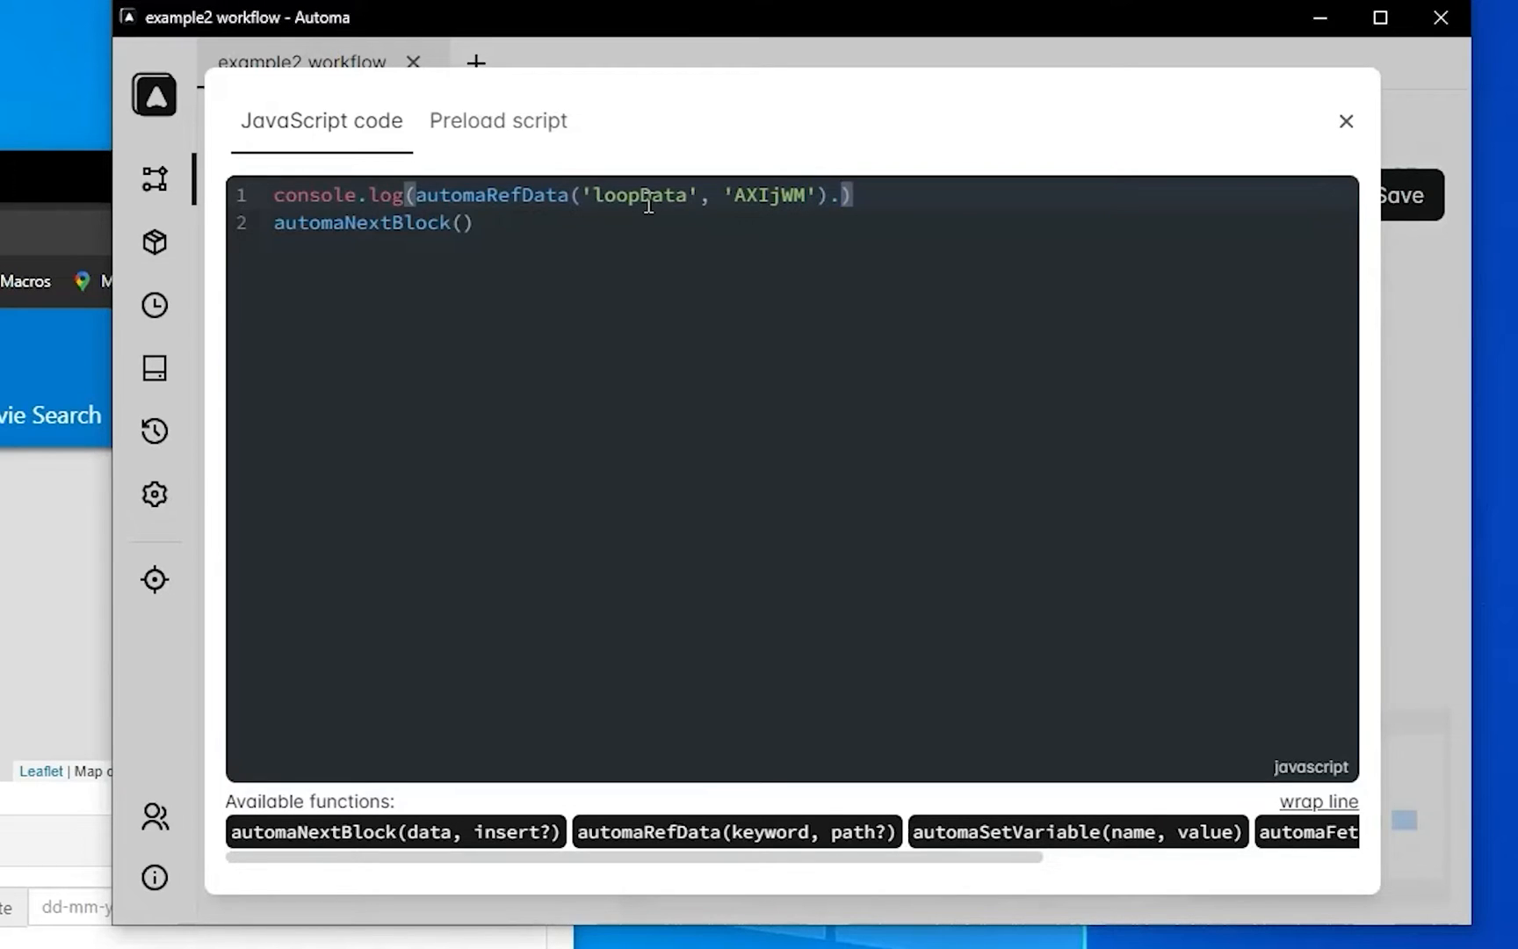
{"action": "type", "text": "data"}
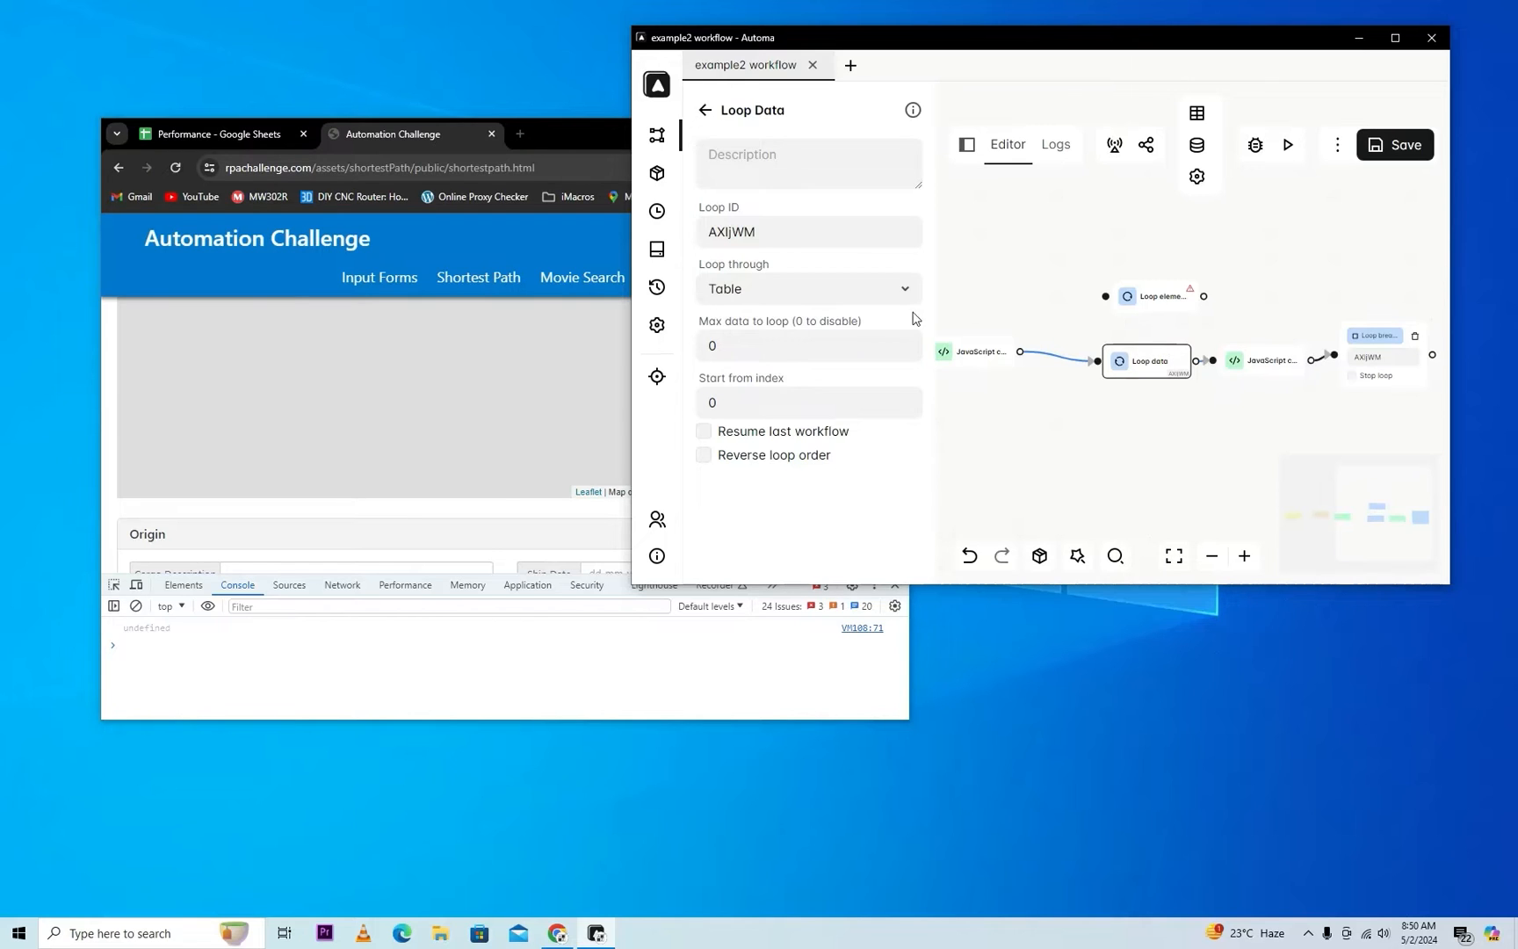
Set Loop data to loop through Custom data containing {{variables.v}}.
{"action": "left_click", "coordinate": [807, 289]}
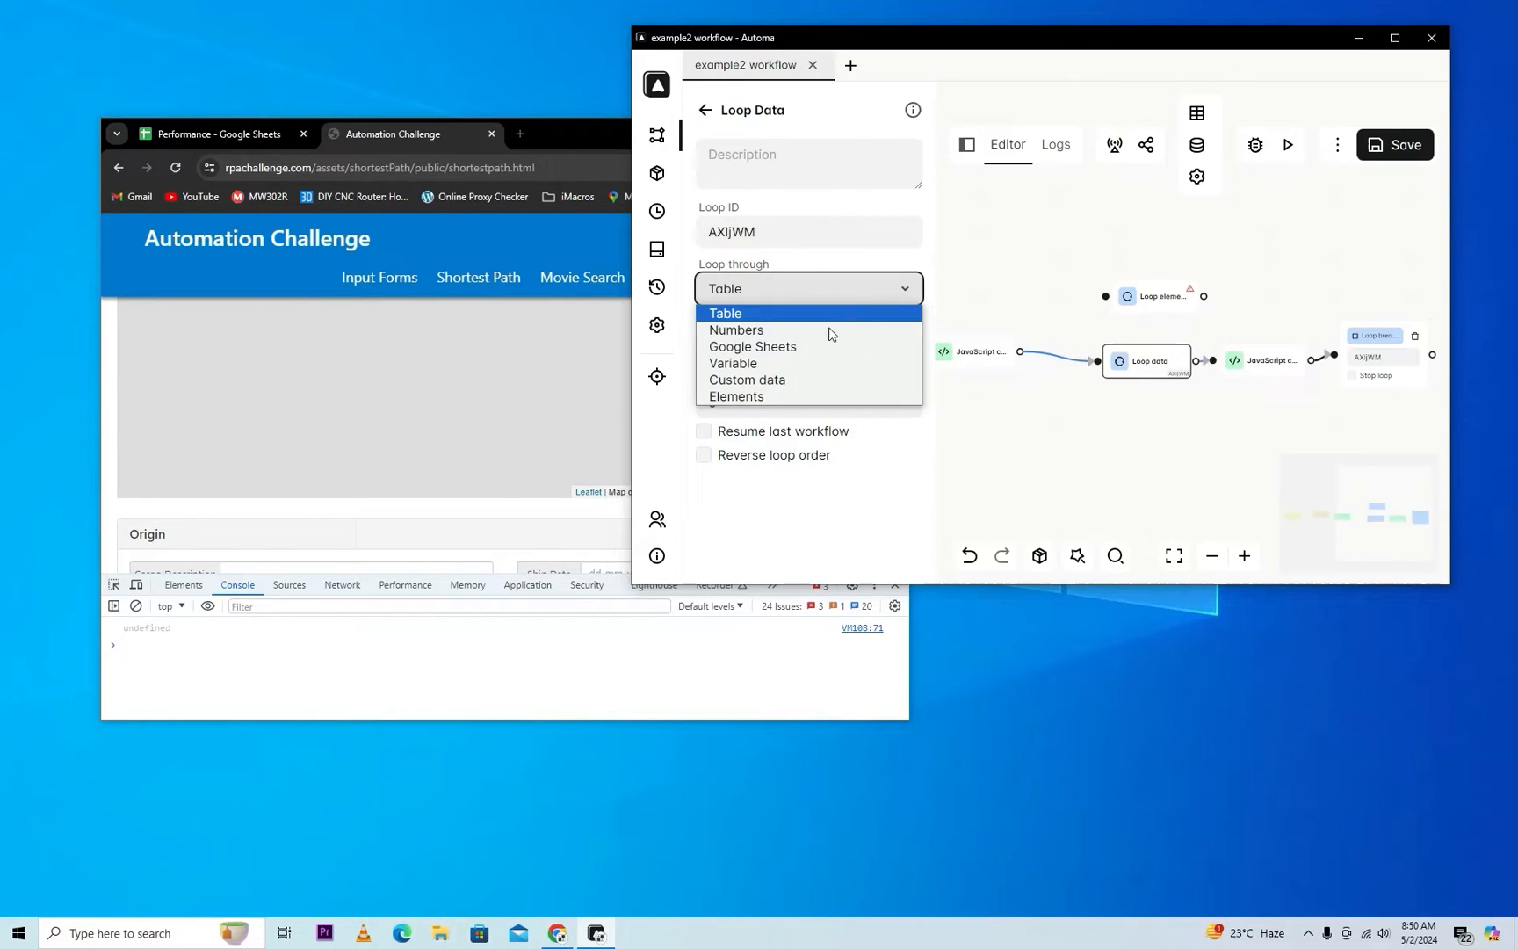
{"action": "left_click", "coordinate": [747, 379]}
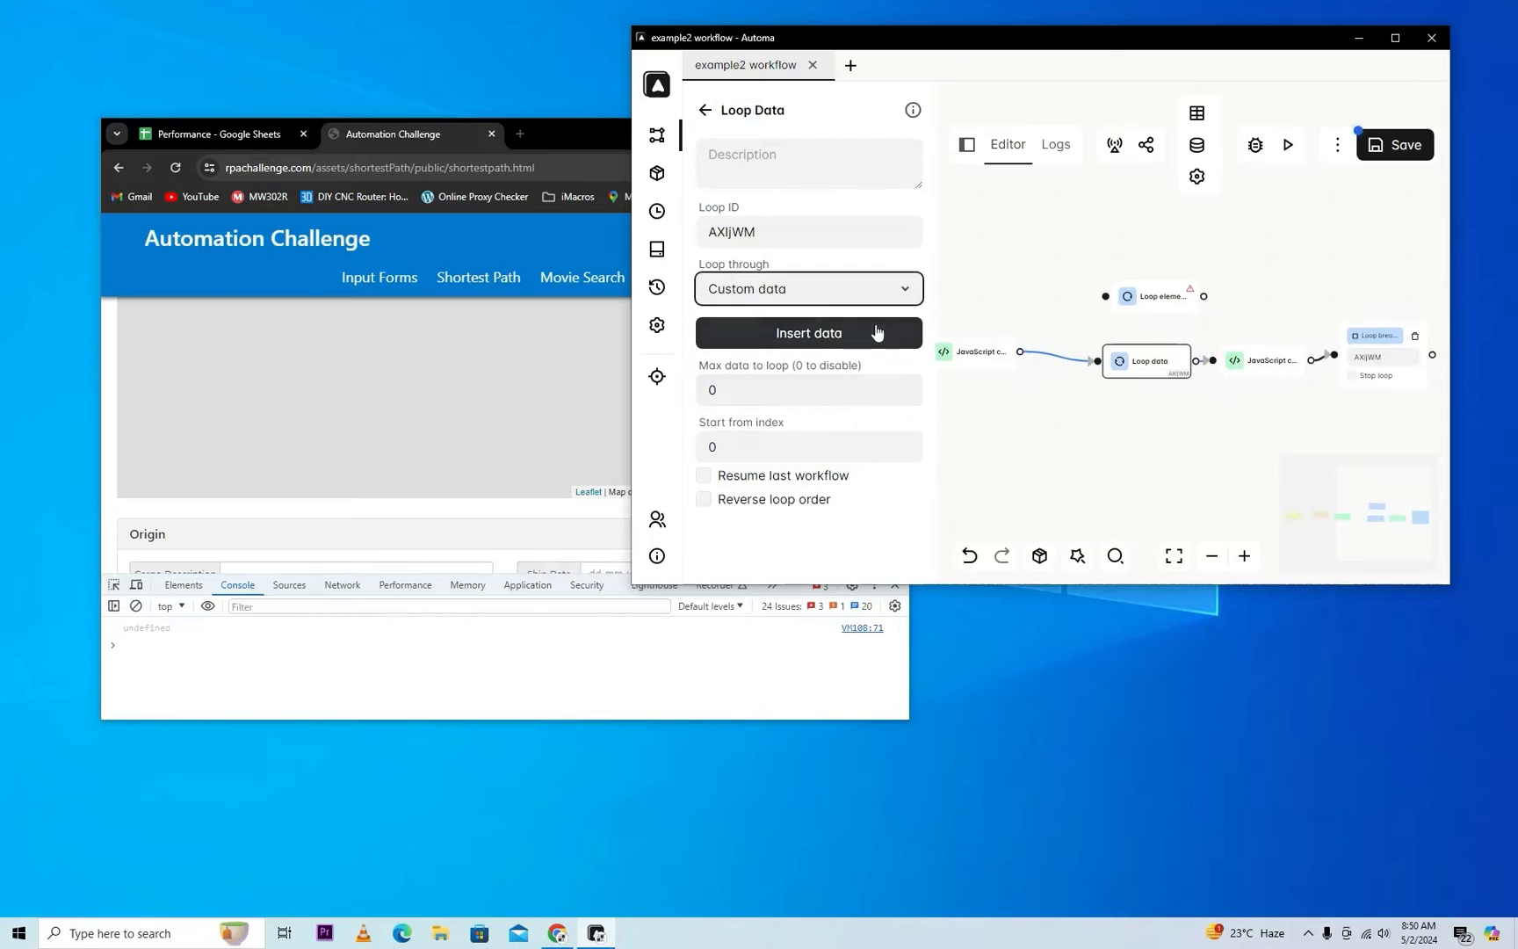
{"action": "left_click", "coordinate": [808, 333]}
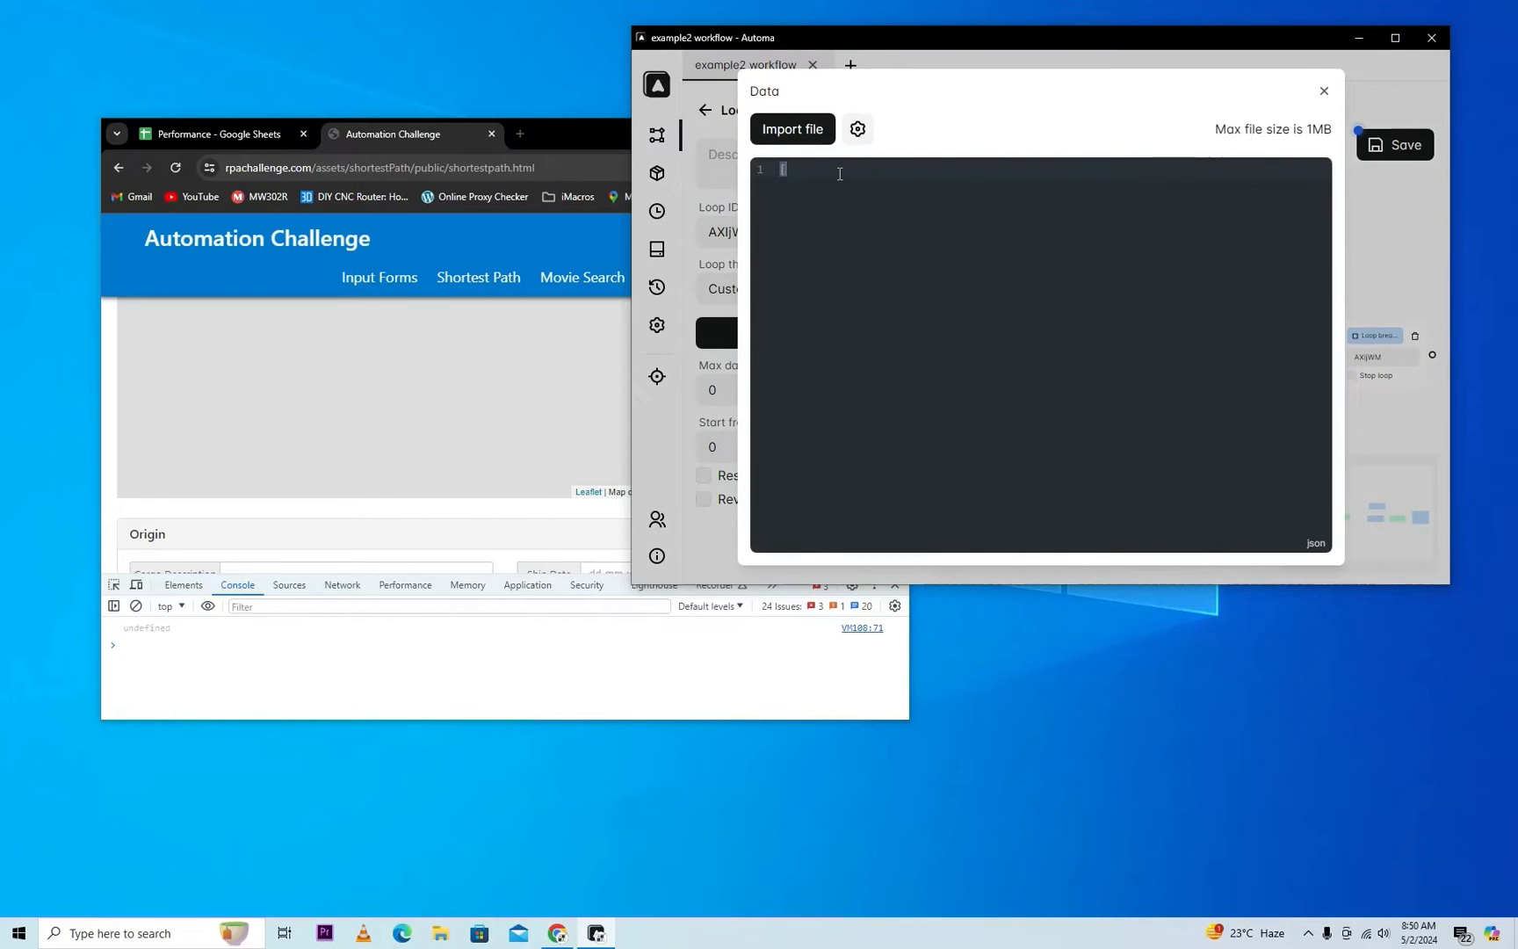
{"action": "type", "text": "{{varia"}
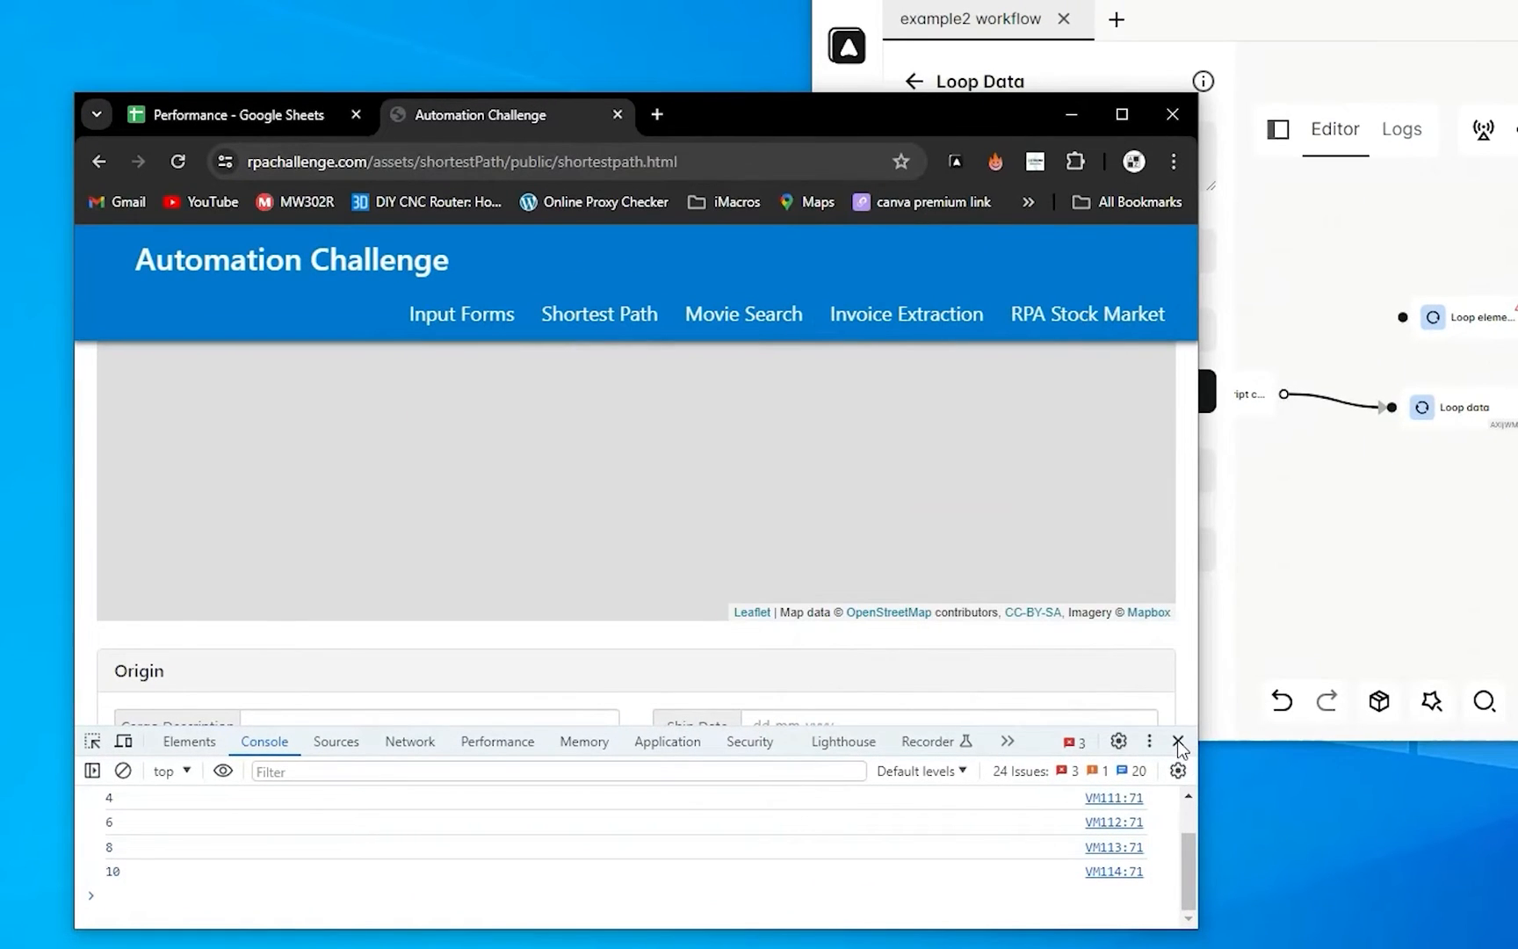
Close Chrome DevTools after the console logged 4, 6, 8, 10.
{"action": "left_click", "coordinate": [1180, 741]}
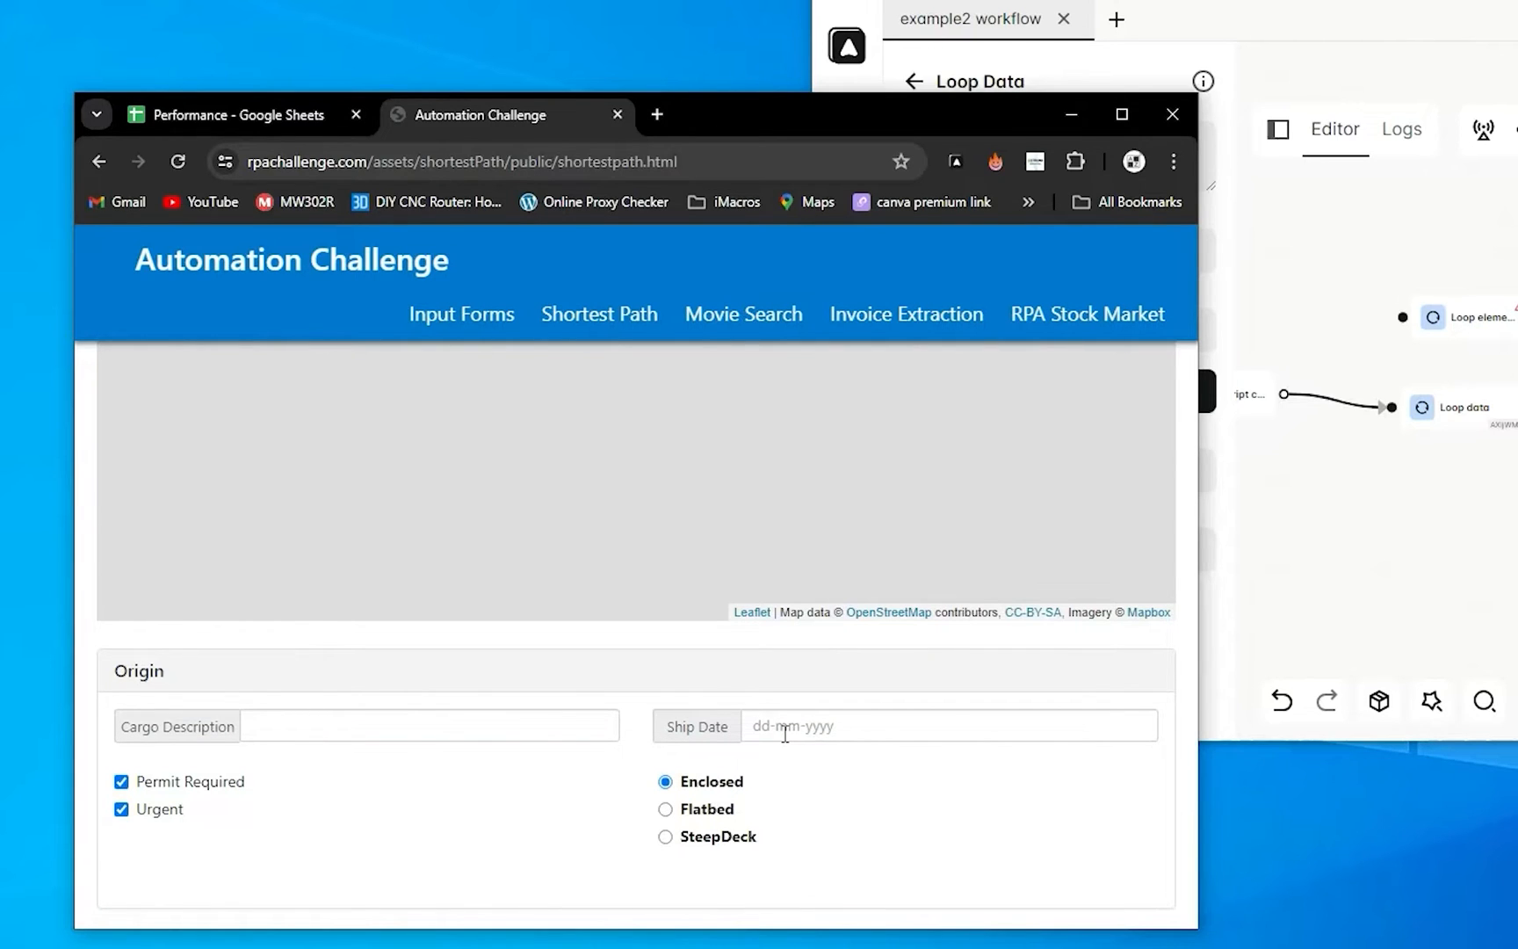
{"action": "mouse_move", "coordinate": [481, 834]}
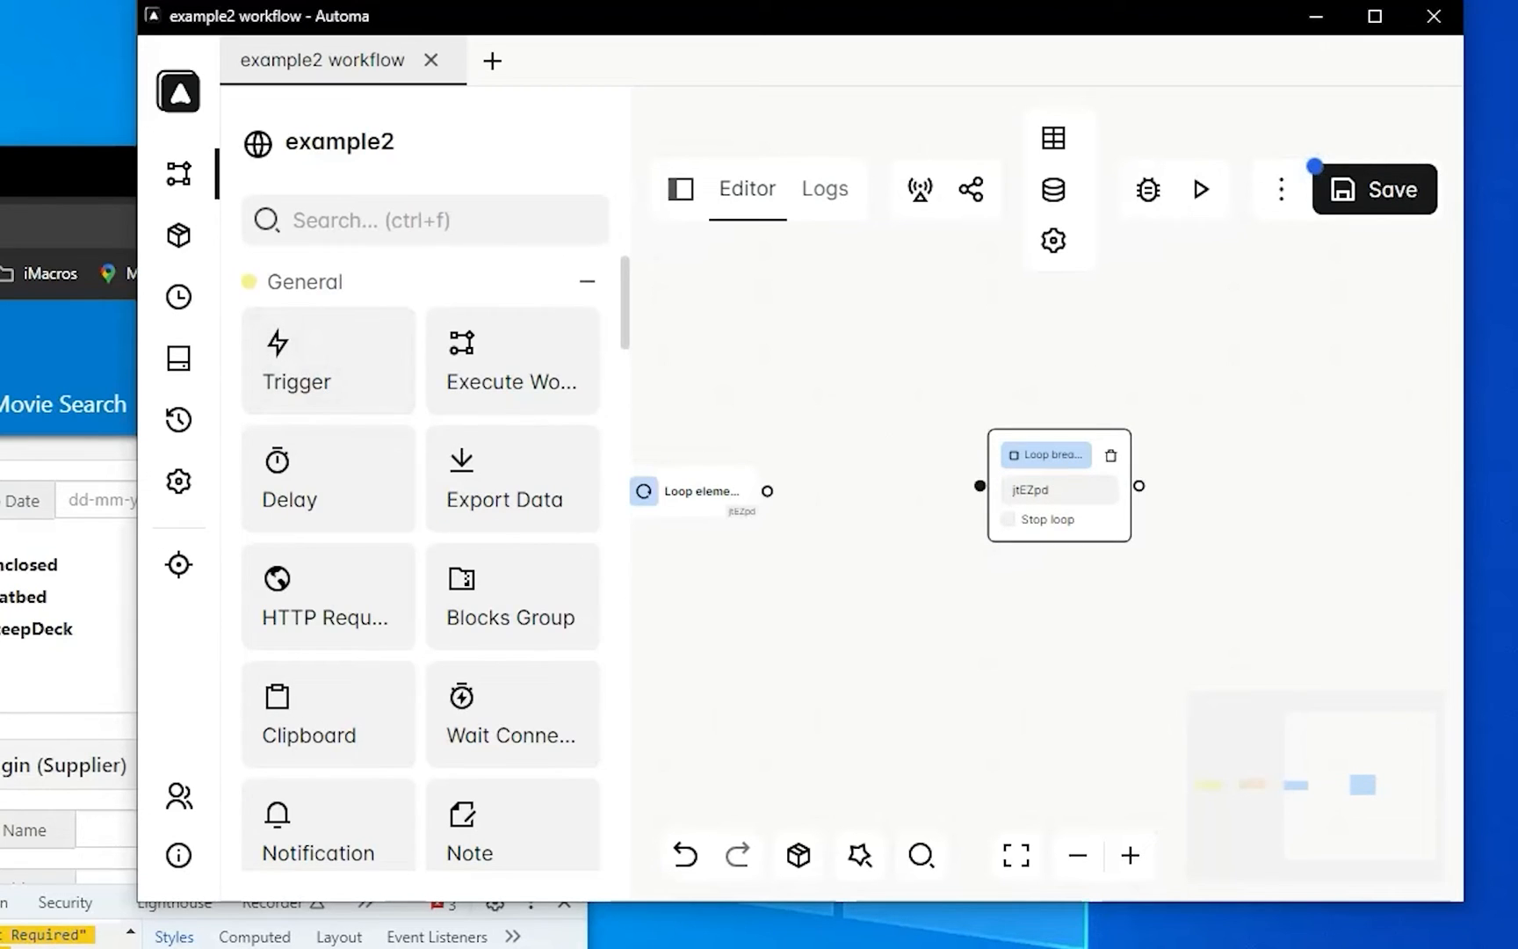
Add a Click Element block between Loop element and Loop break, starting its CSS selector with {{loopData.
{"action": "type", "text": "clic"}
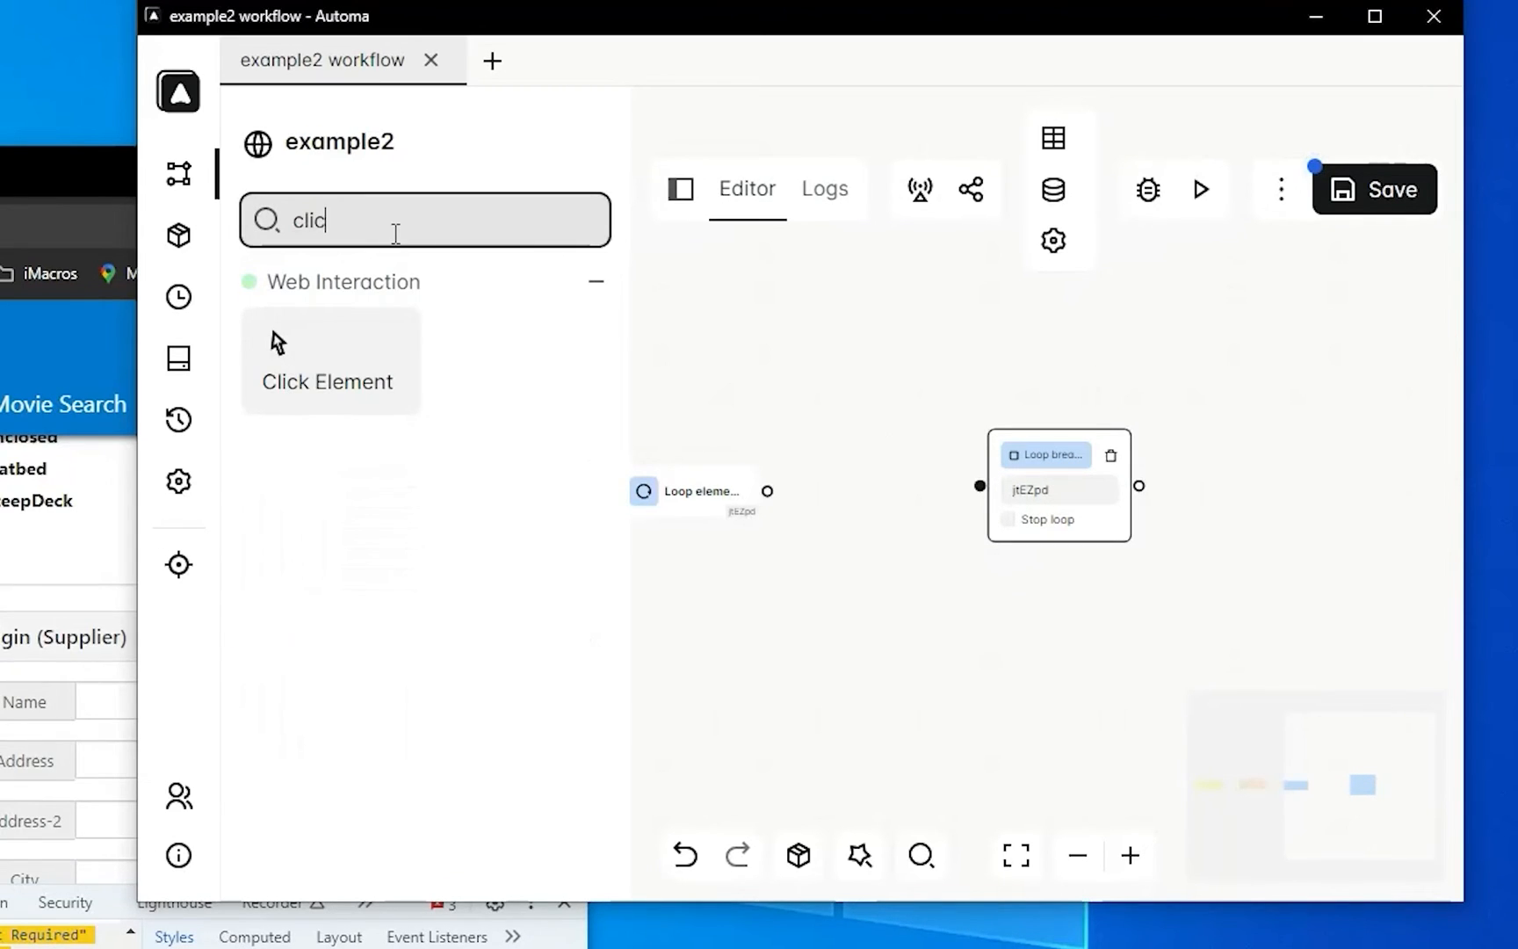
{"action": "left_click_drag", "start_coordinate": [329, 358], "coordinate": [868, 492]}
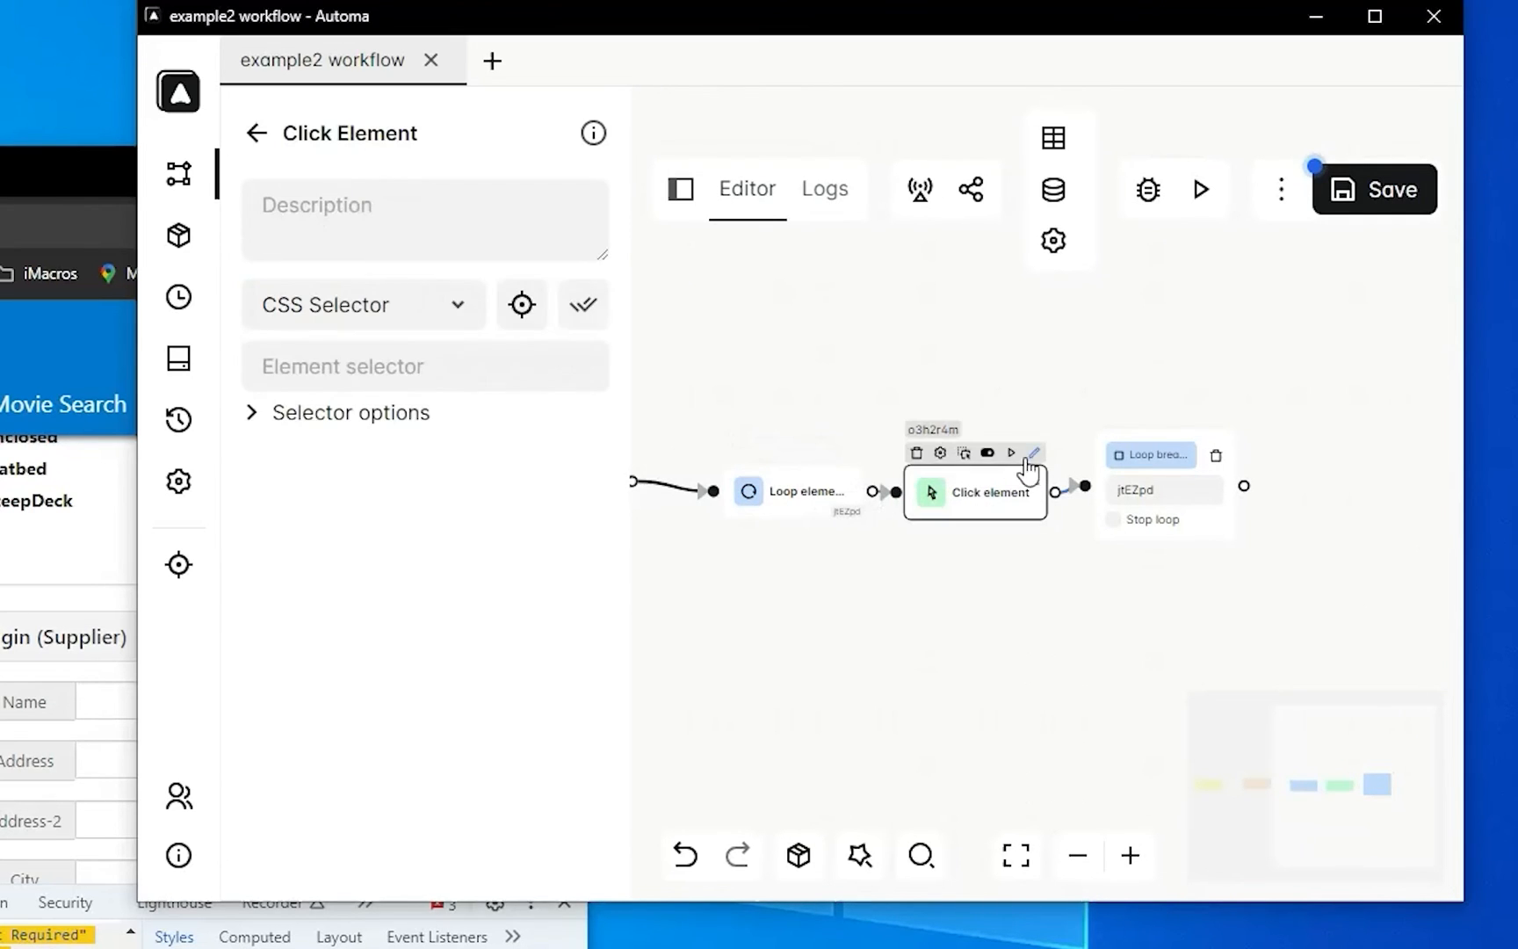
{"action": "left_click", "coordinate": [362, 304]}
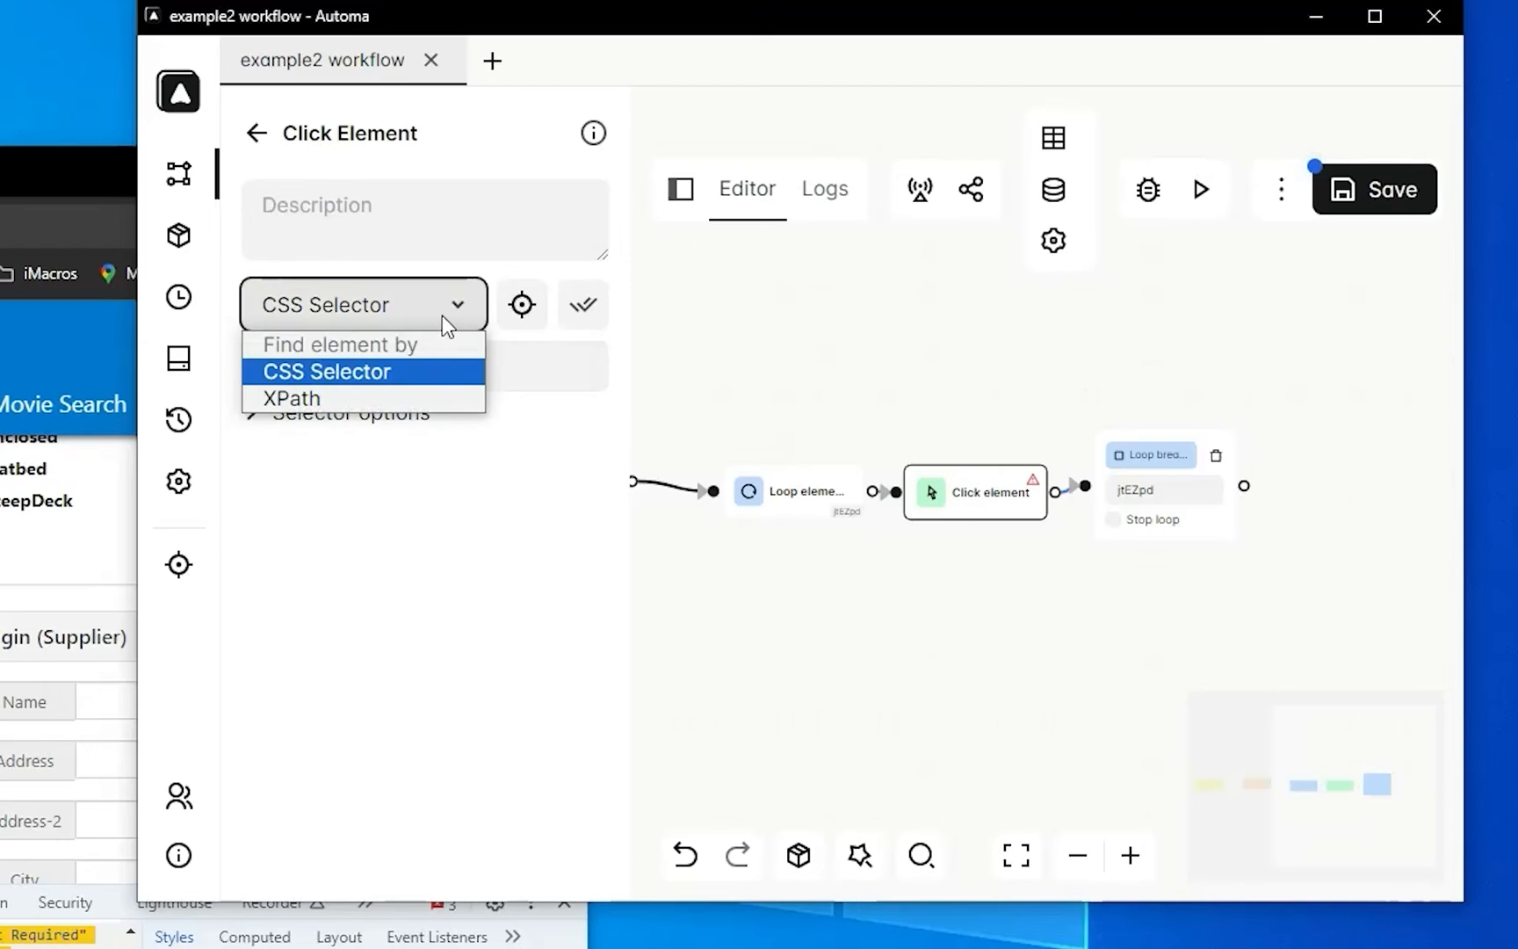
{"action": "left_click", "coordinate": [327, 371]}
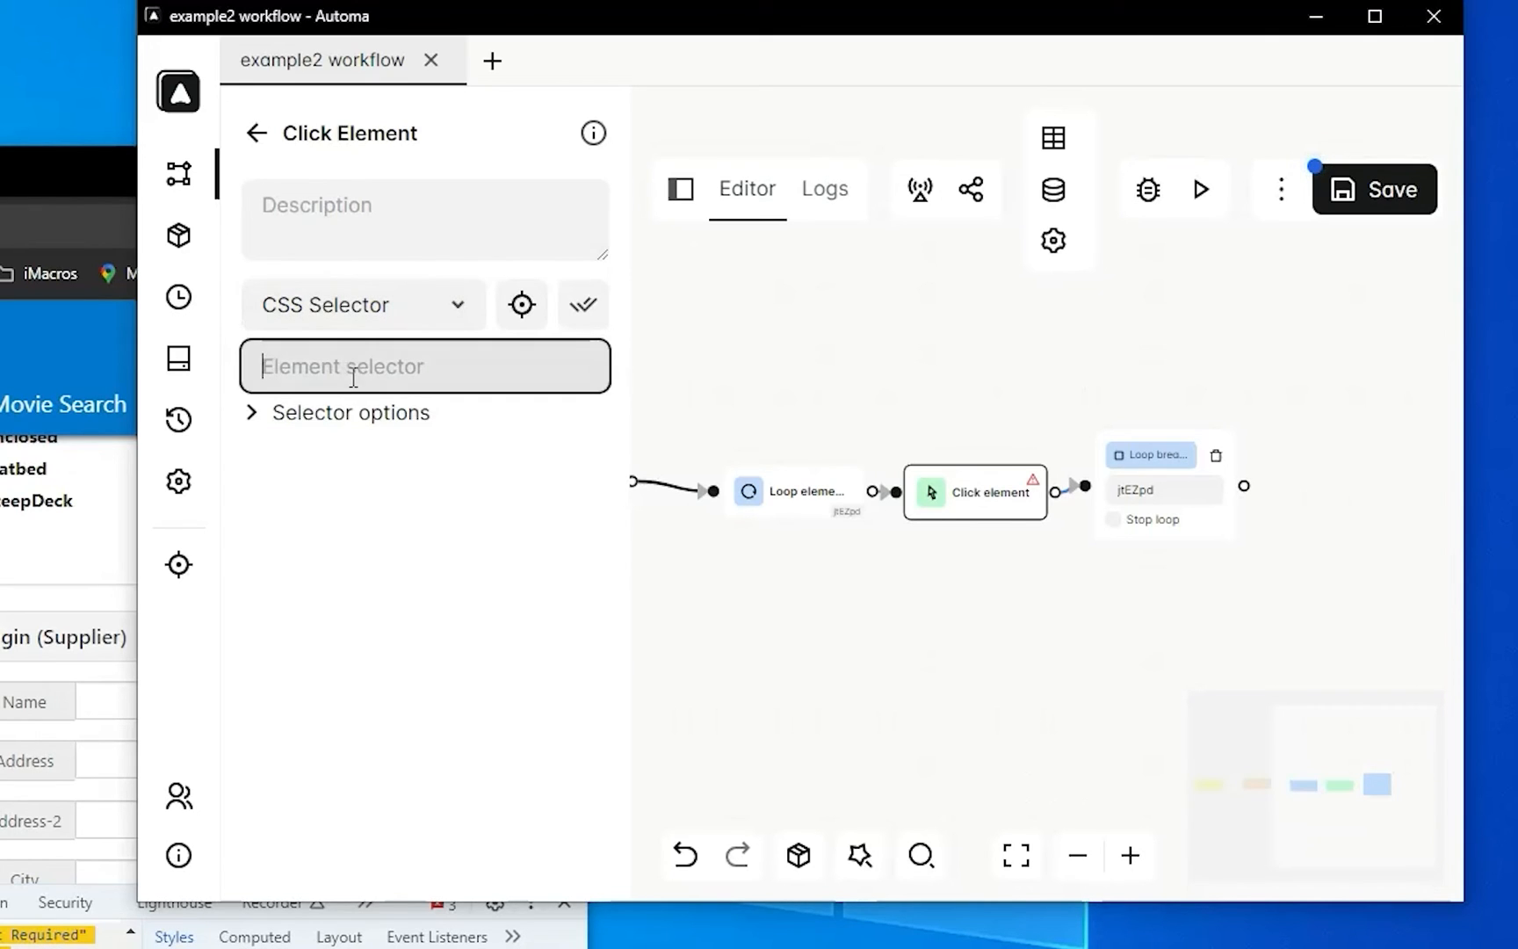
{"action": "type", "text": "{{loopData@"}
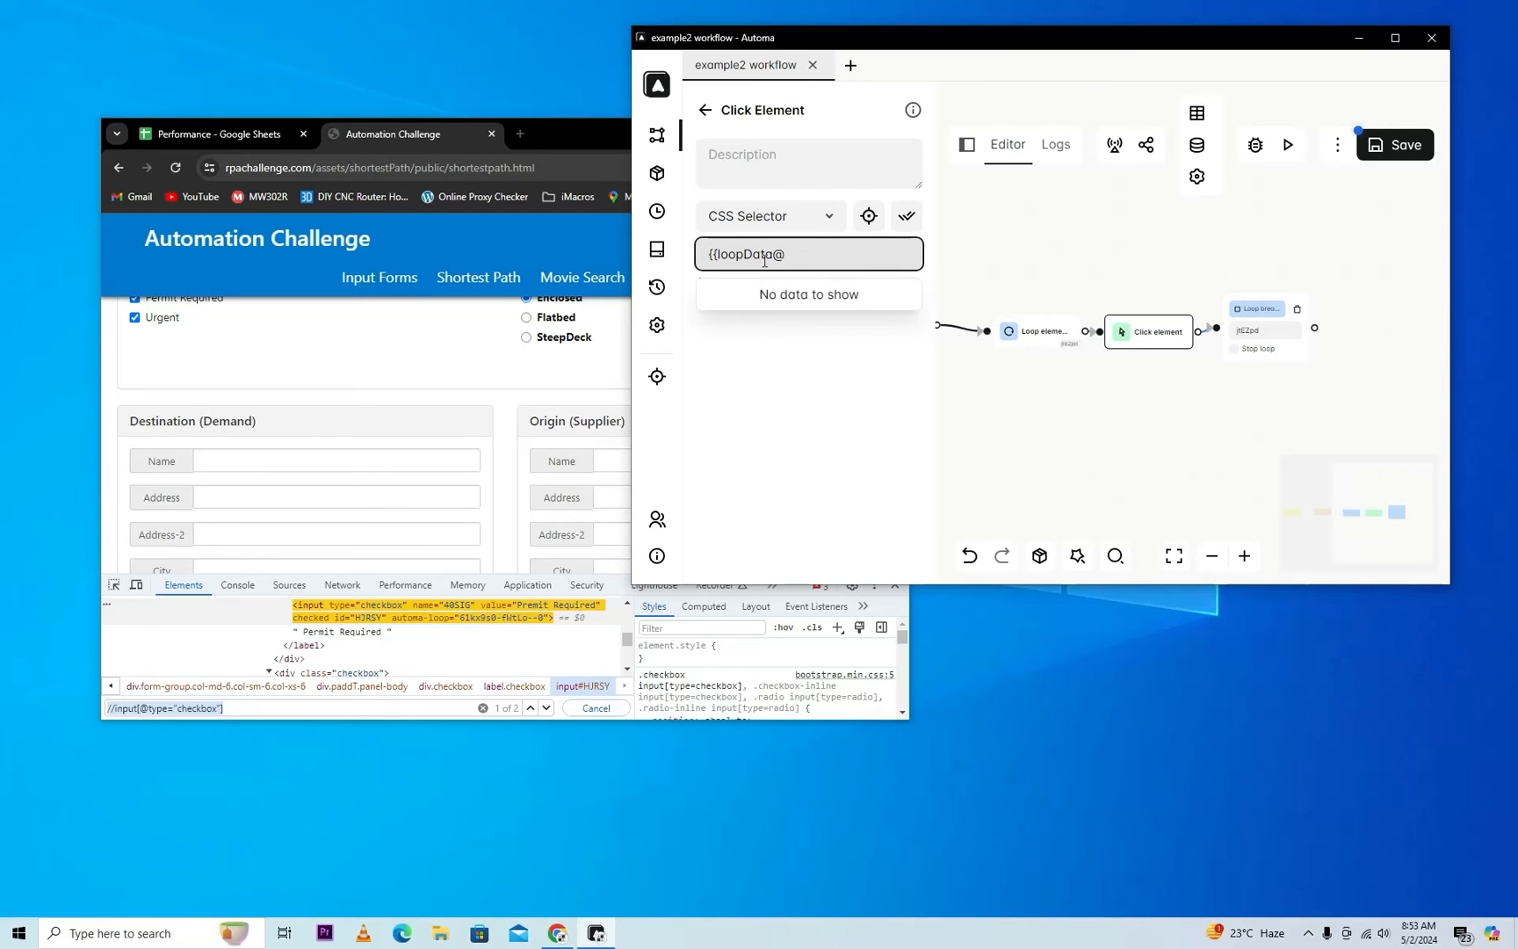
Complete the selector as {{loopData@jtEZpd}}, run the workflow, and connect Click element to Loop break.
{"action": "type", "text": "jtEZpd}"}
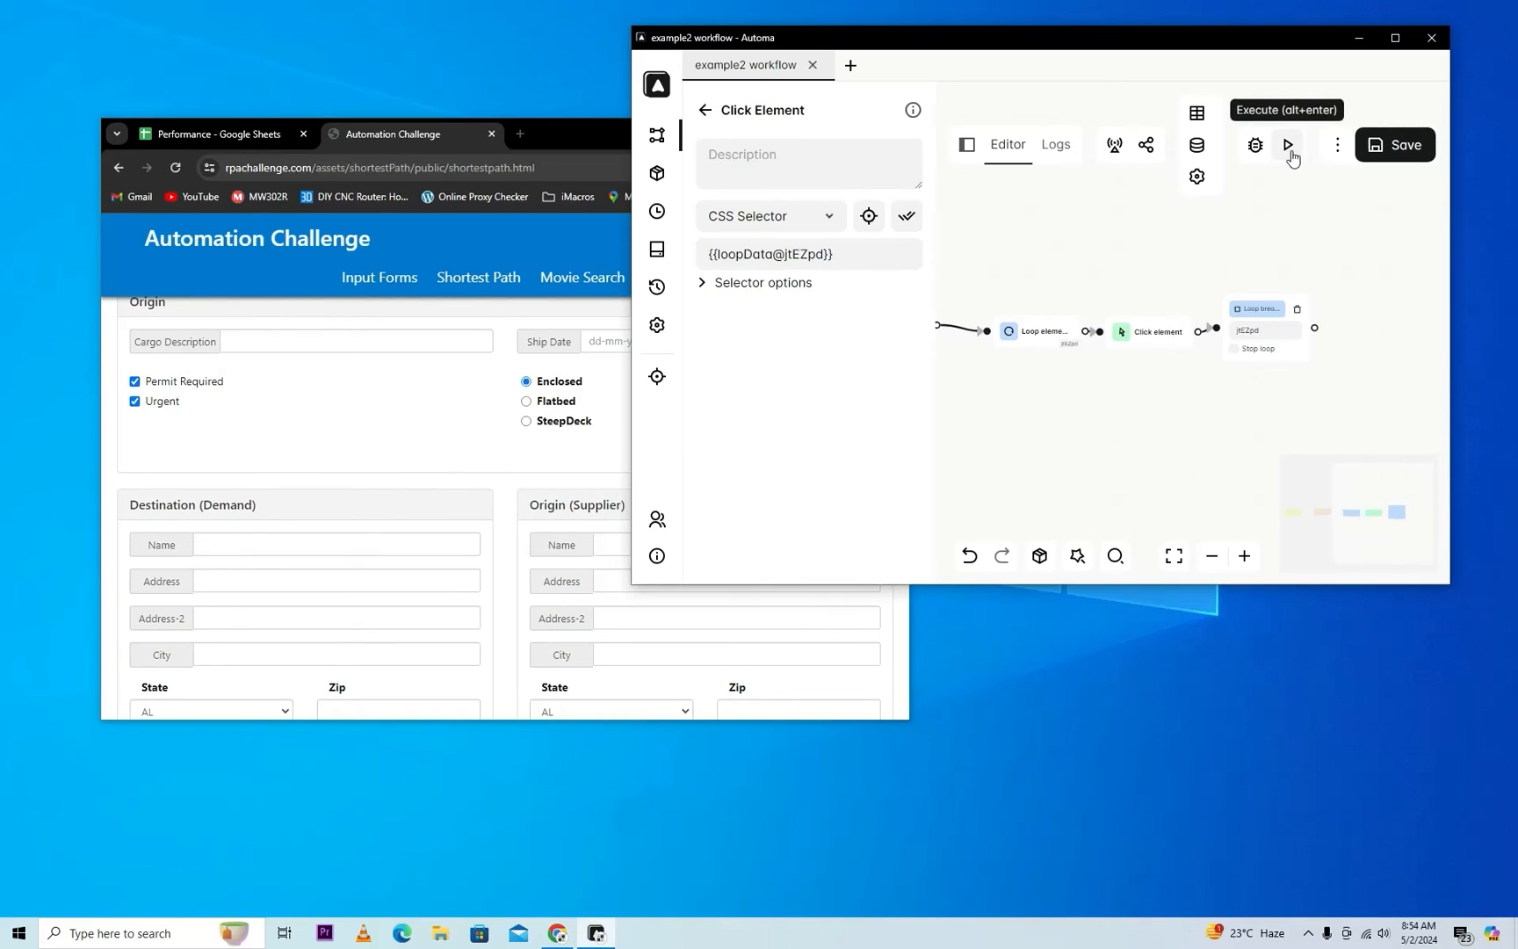
{"action": "left_click", "coordinate": [1289, 144]}
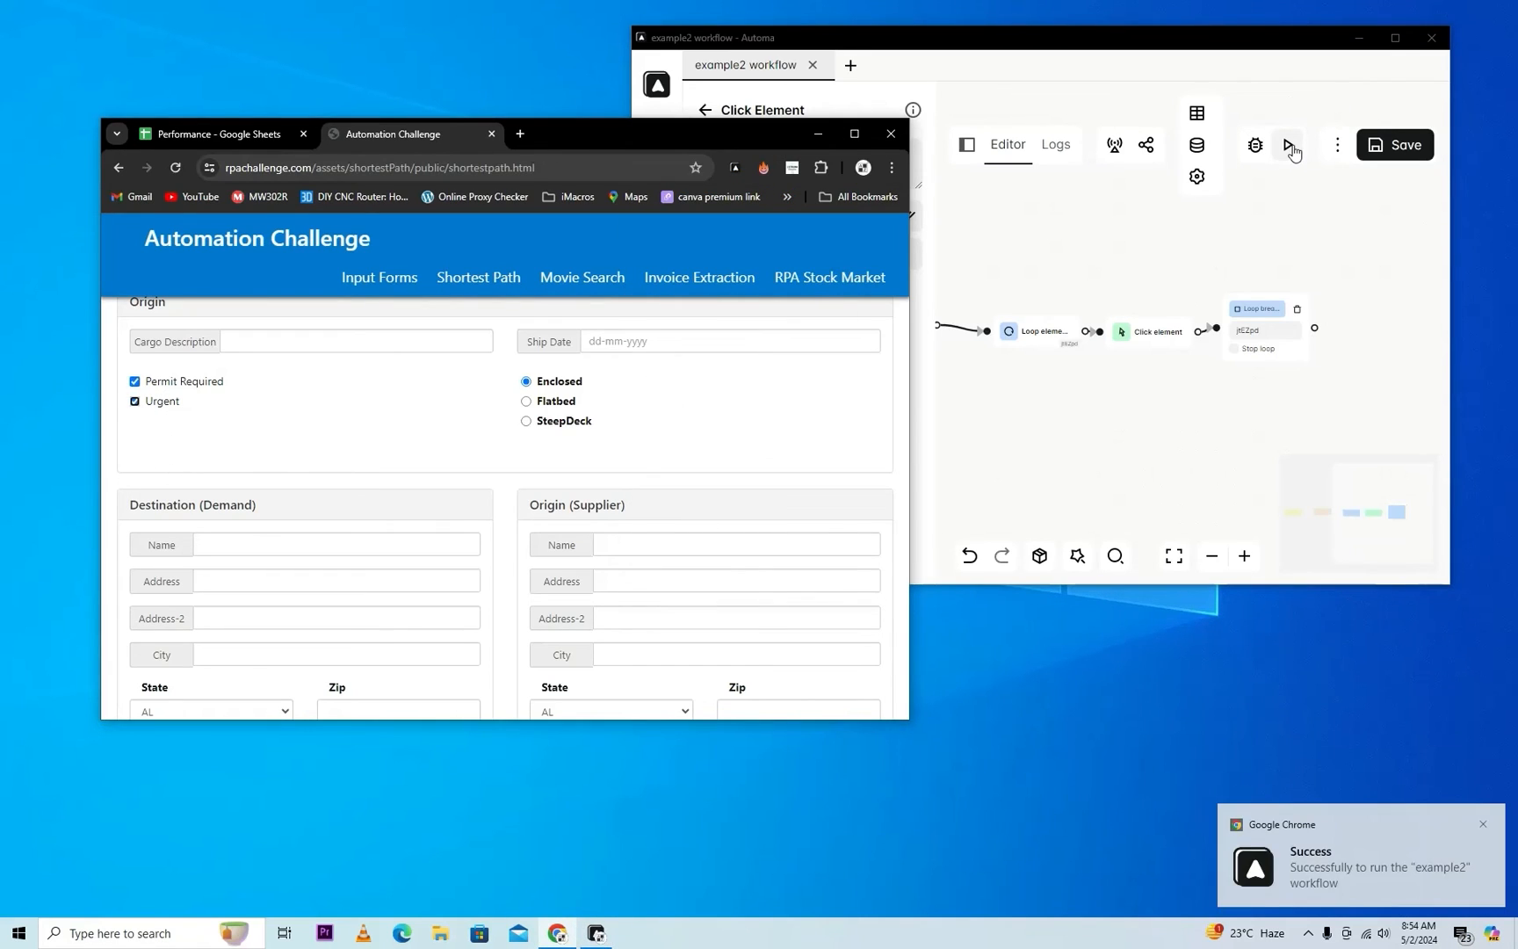
{"action": "left_click", "coordinate": [1154, 332]}
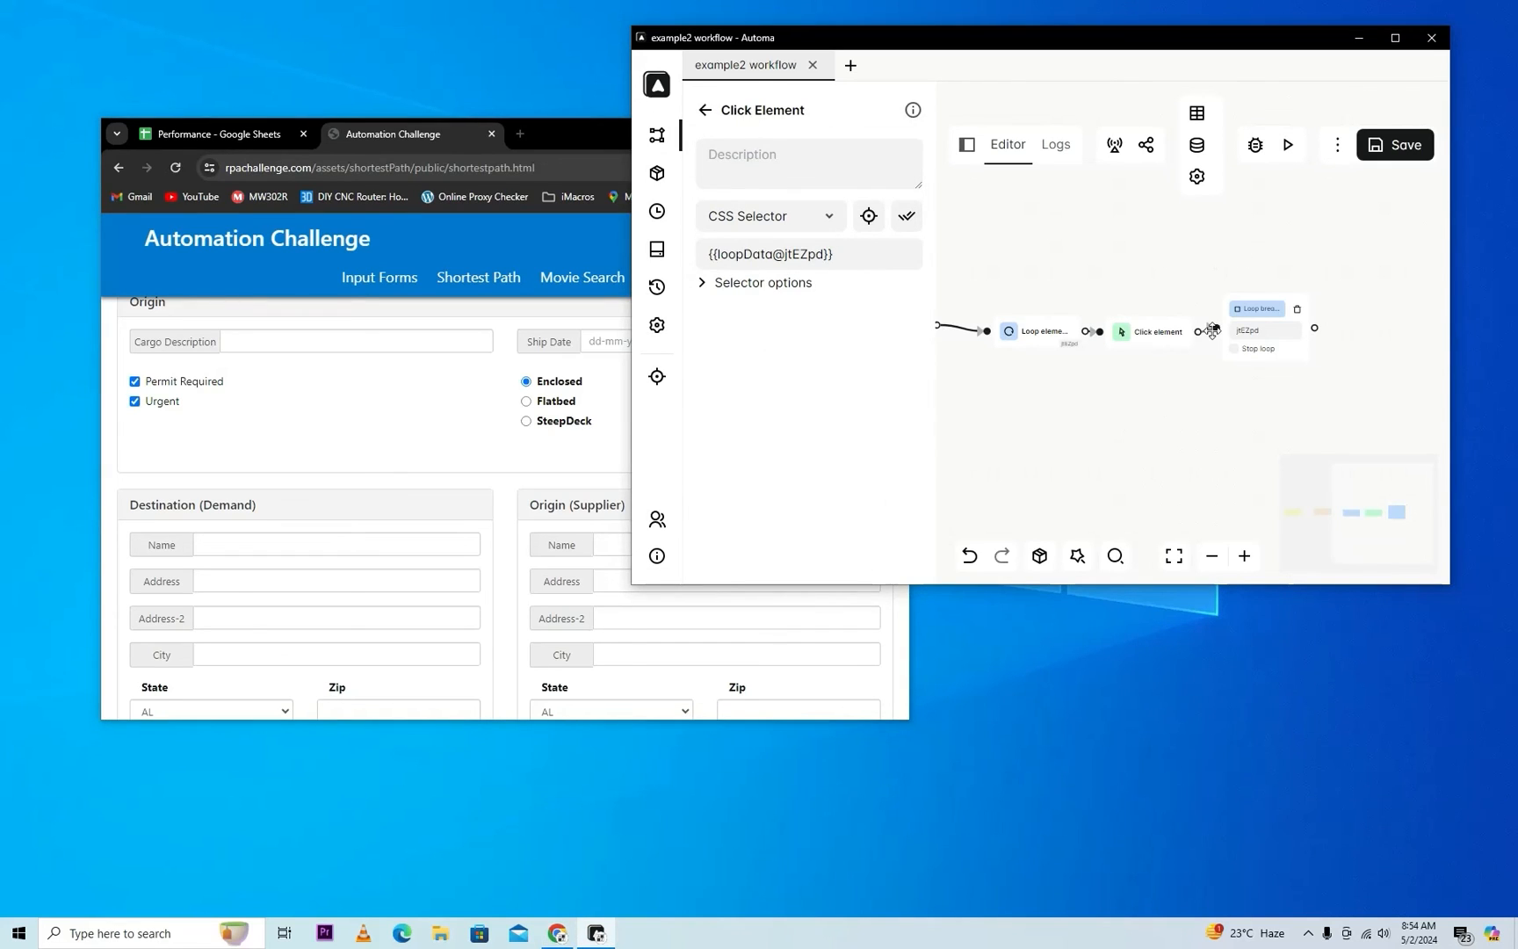
{"action": "left_click_drag", "start_coordinate": [1258, 325], "coordinate": [1297, 320]}
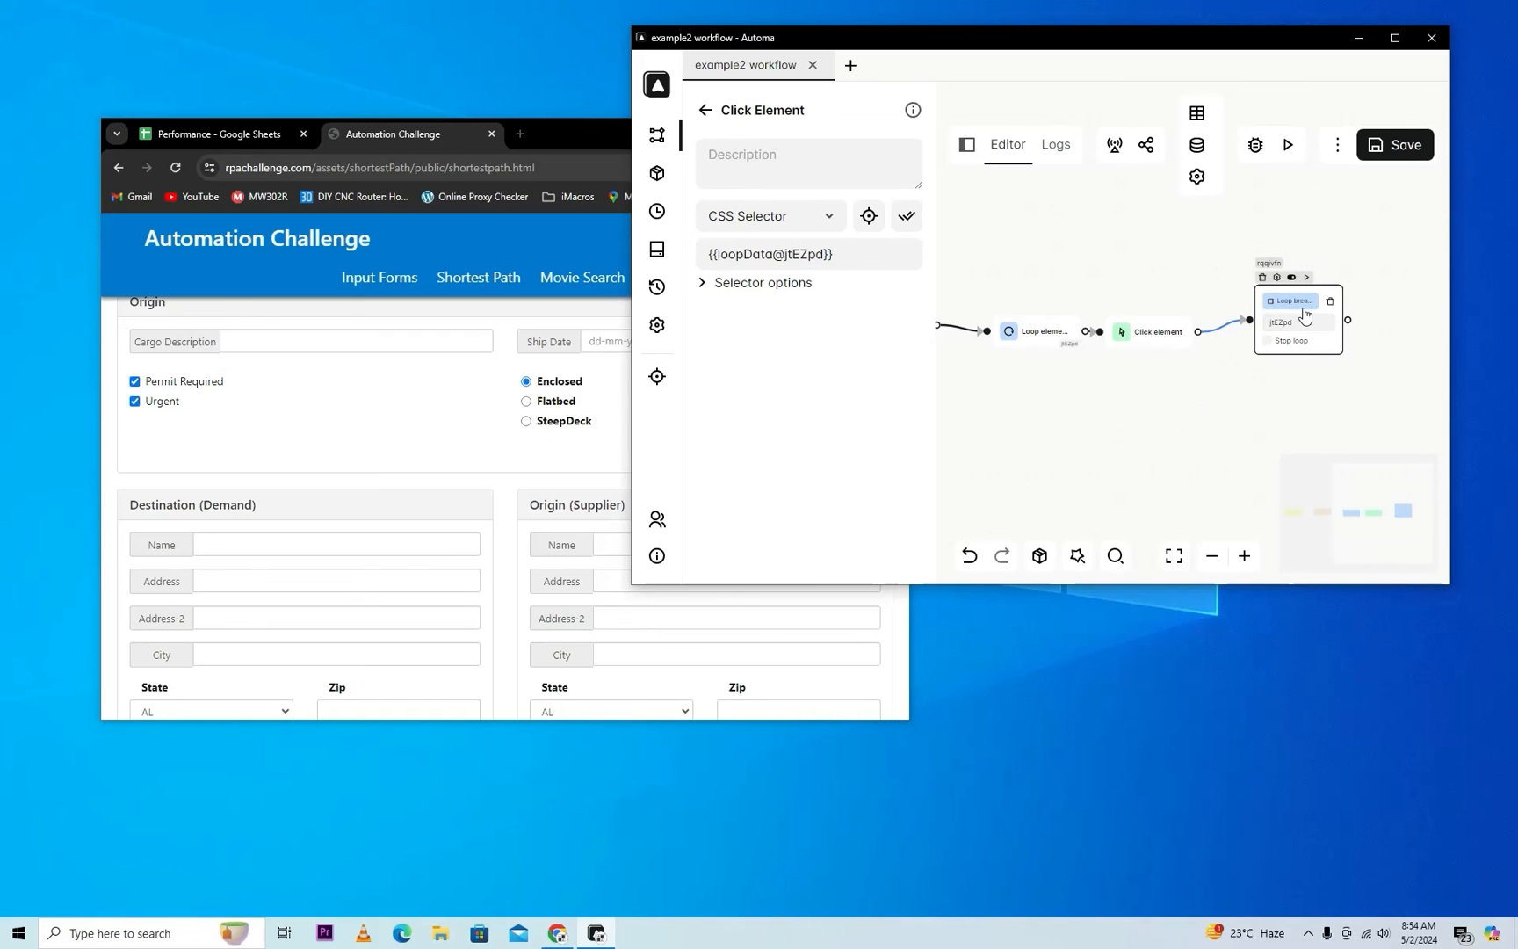
{"action": "mouse_move", "coordinate": [1043, 371]}
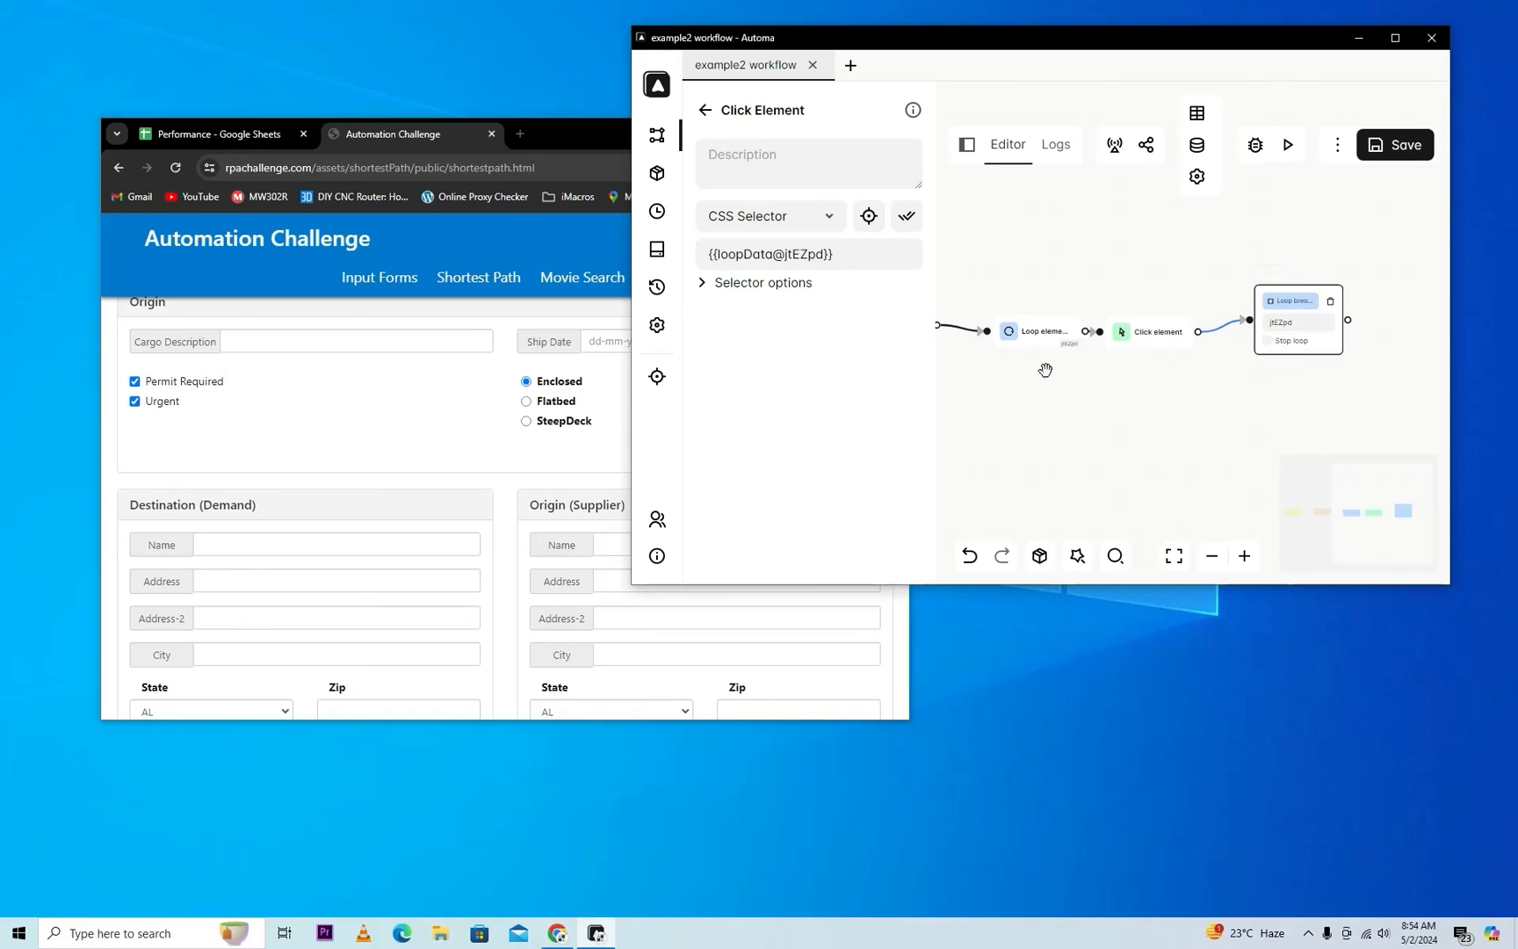